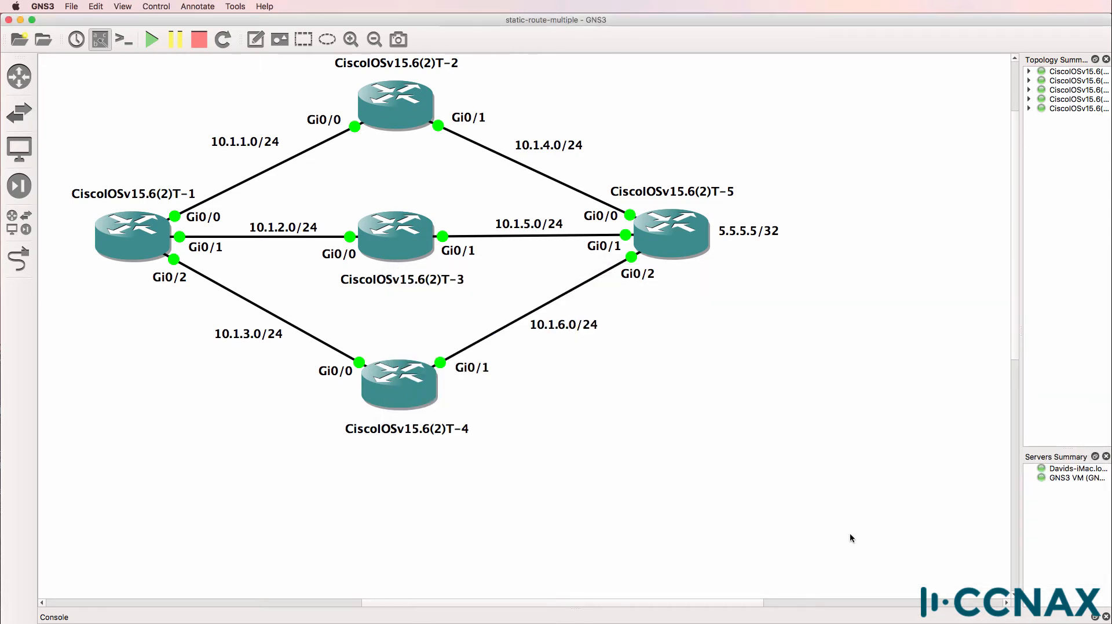
mouse_move(269, 297)
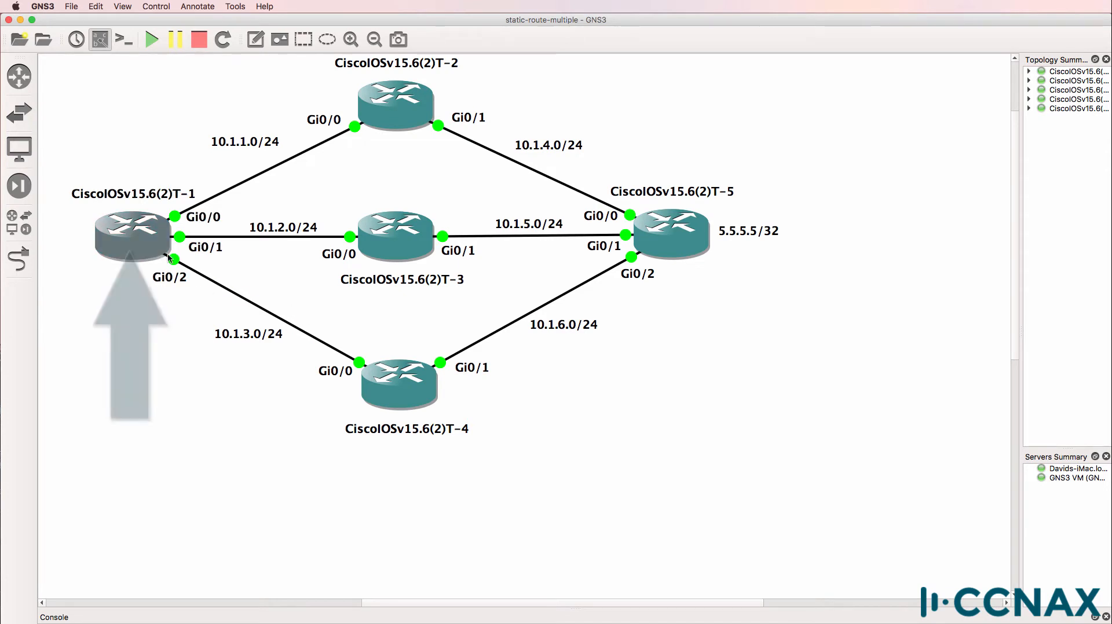
- Open a telnet console to router R1 from the GNS3 topology
left_click(129, 348)
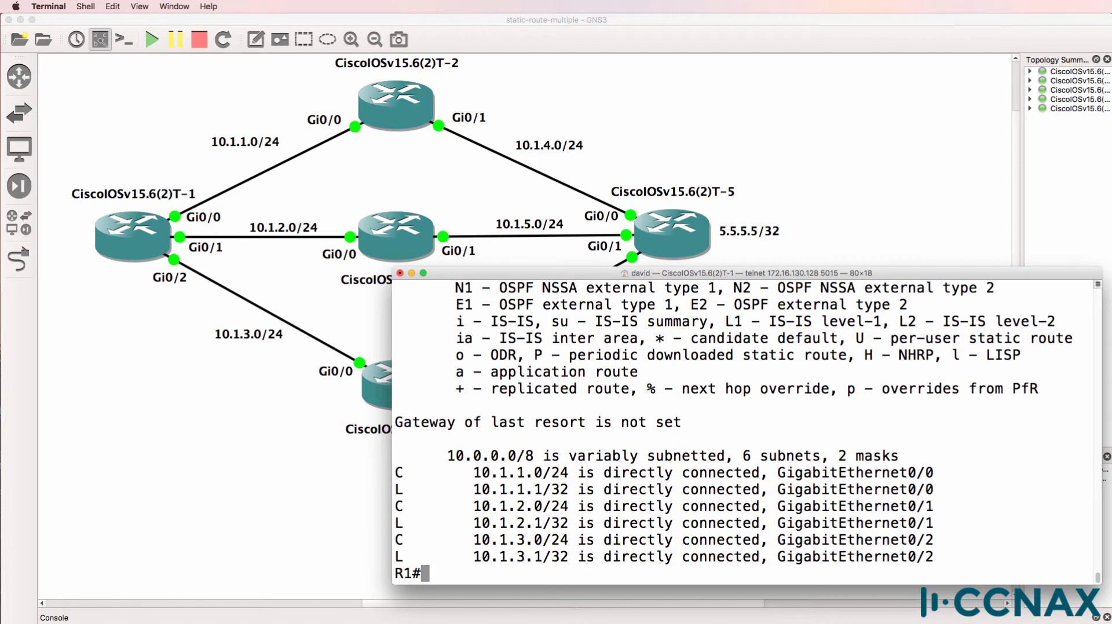
- Ping 5.5.5.5 with debug ip packet enabled, then show R1's routing table lacking a default route
type("ping 5.5.5.5")
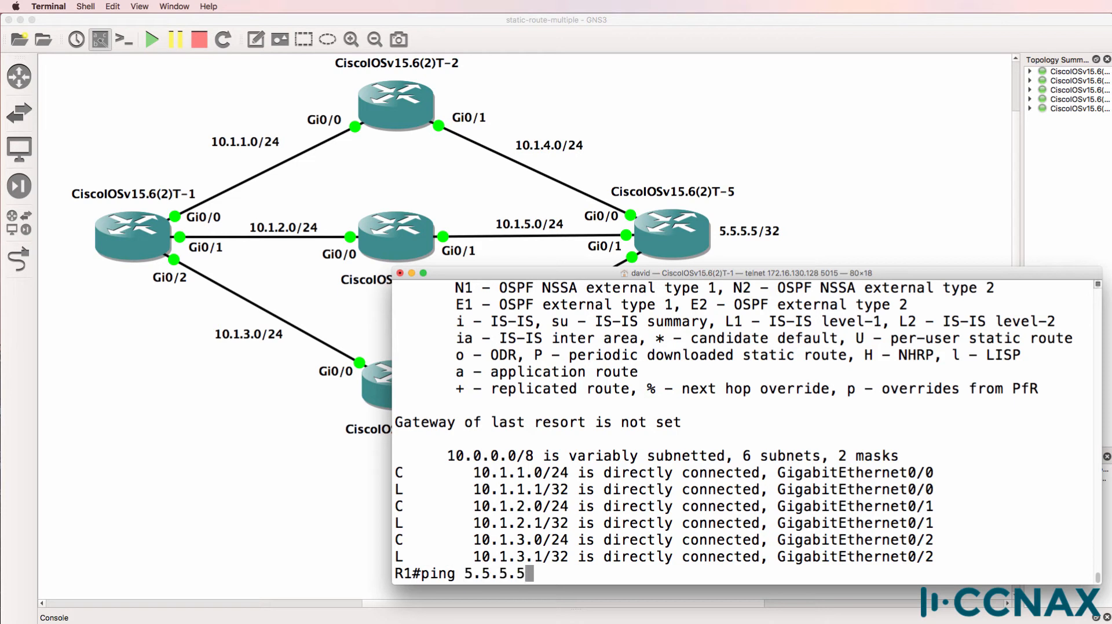
key("return")
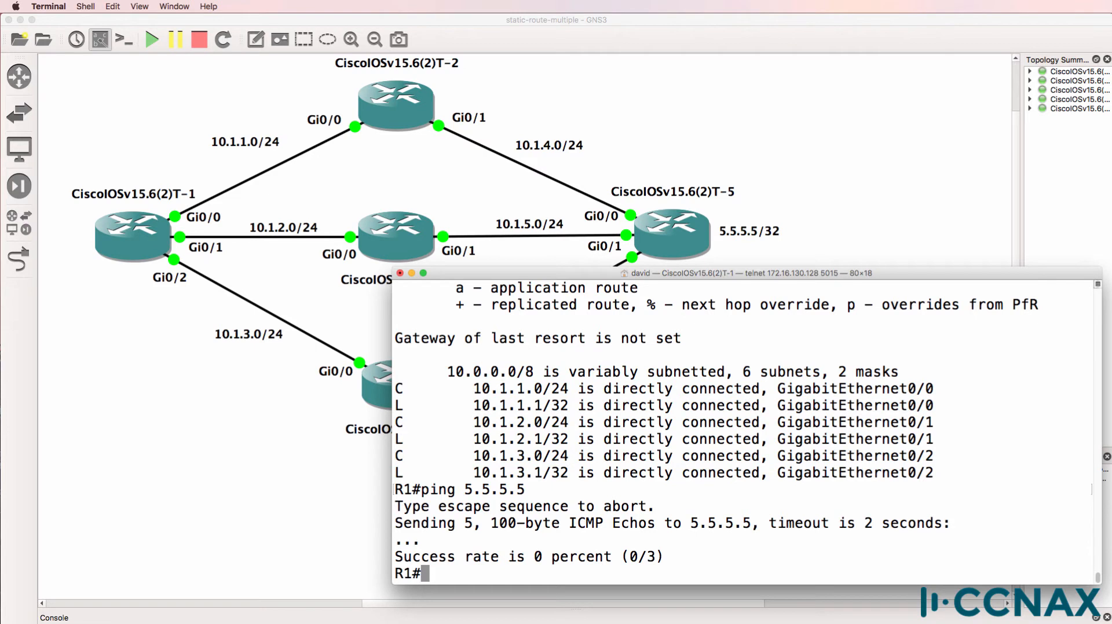
type("debug ip i")
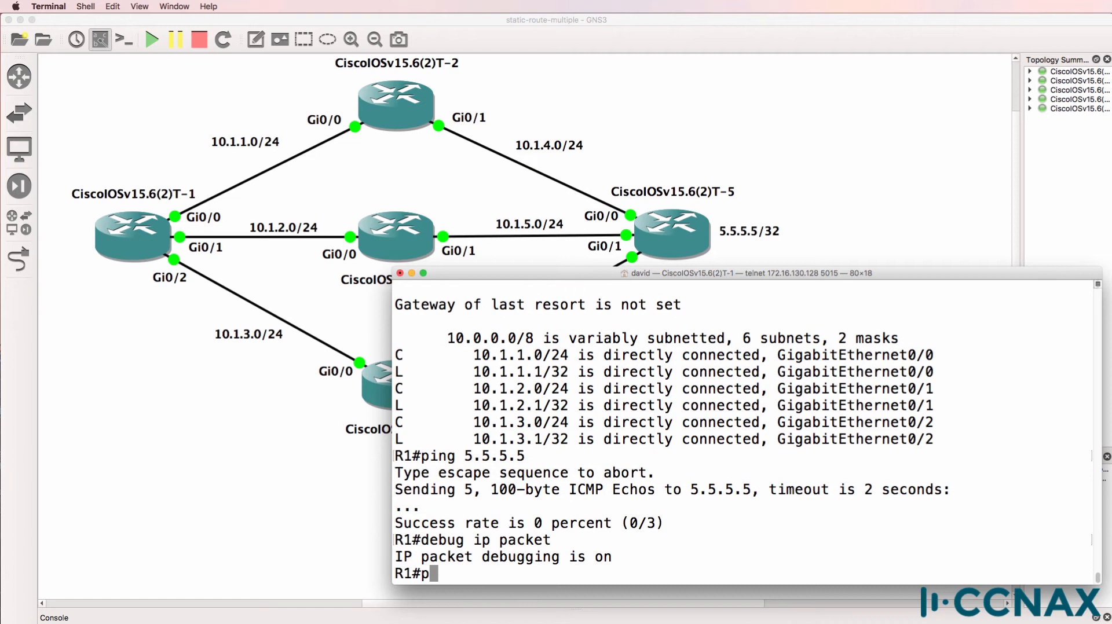
type("ing 5.5.5.5")
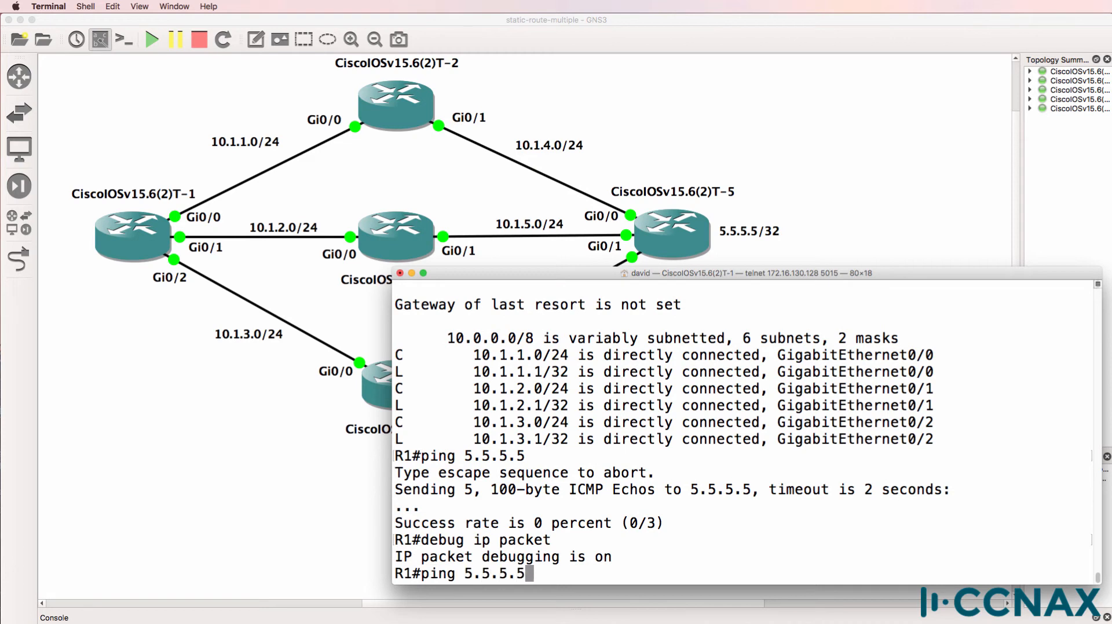
type("repeat 1")
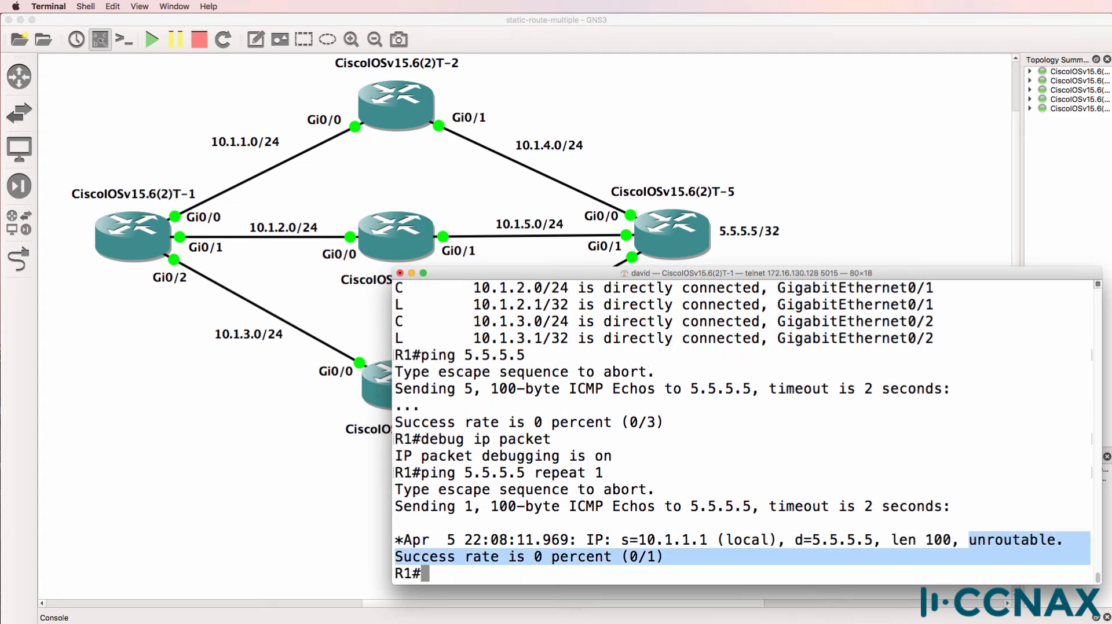
type("sh ip rou")
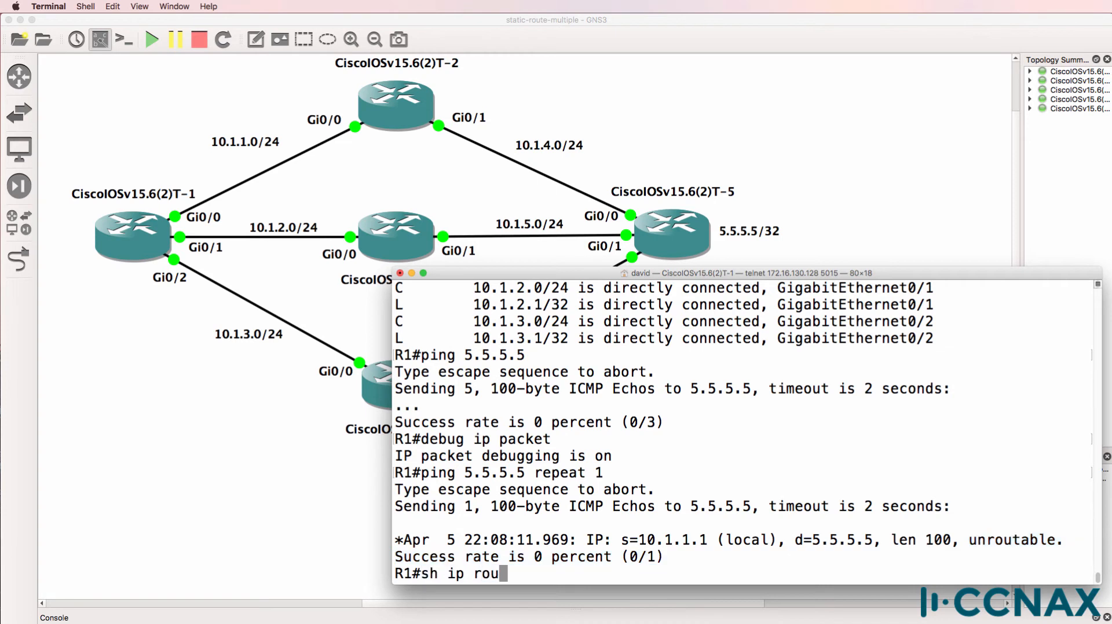
key("Return")
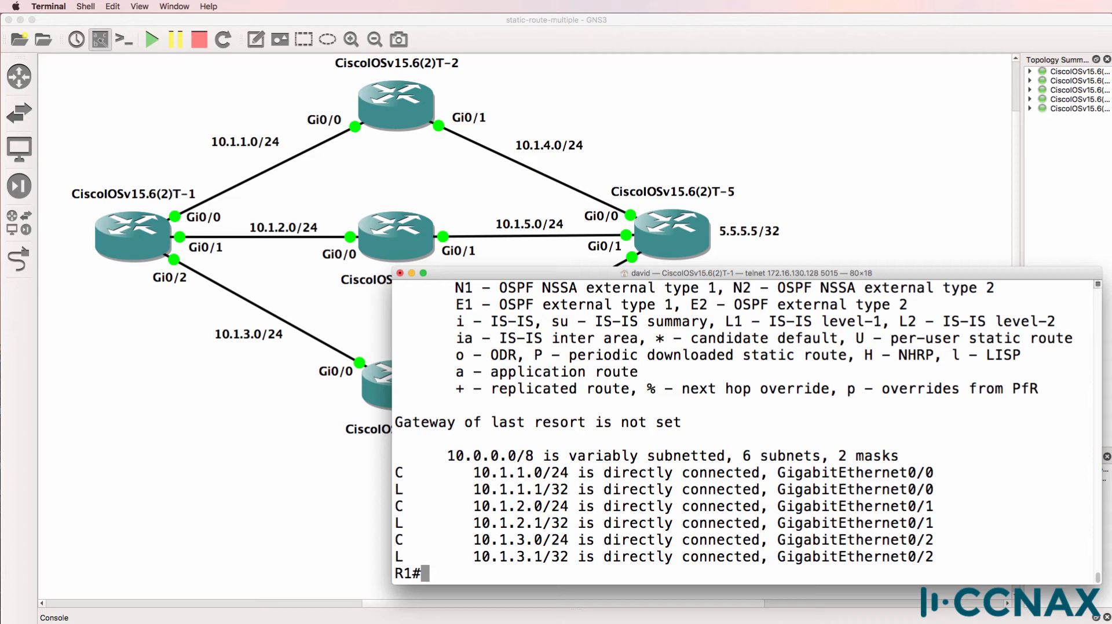
- Configure default static route 0.0.0.0 0.0.0.0 via 10.1.1.2 and exit configuration mode
type("conf t")
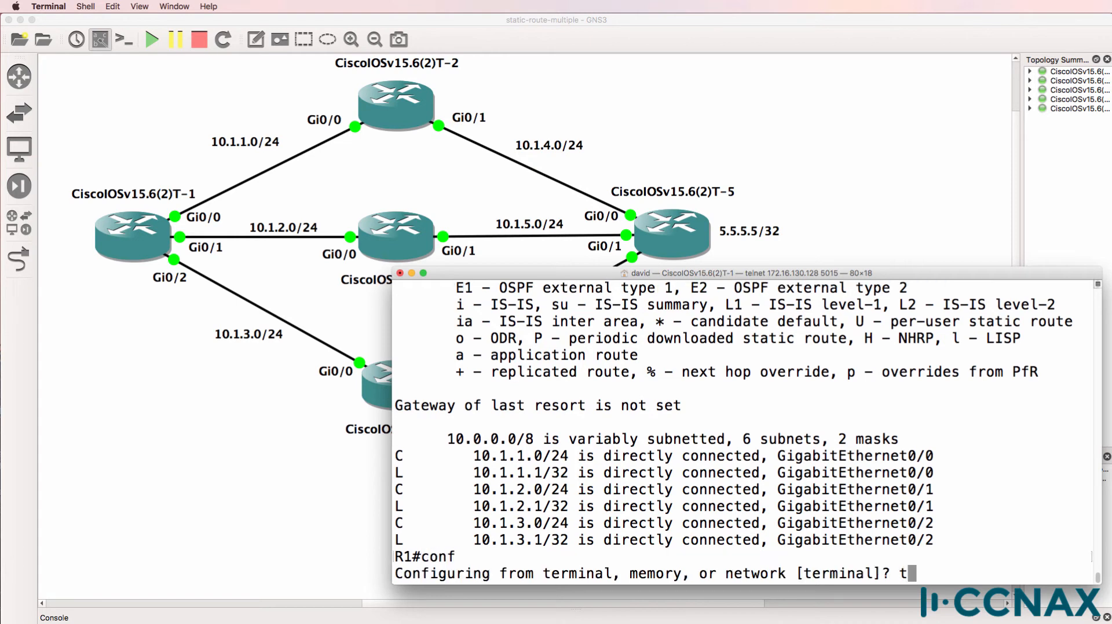
type("ip route")
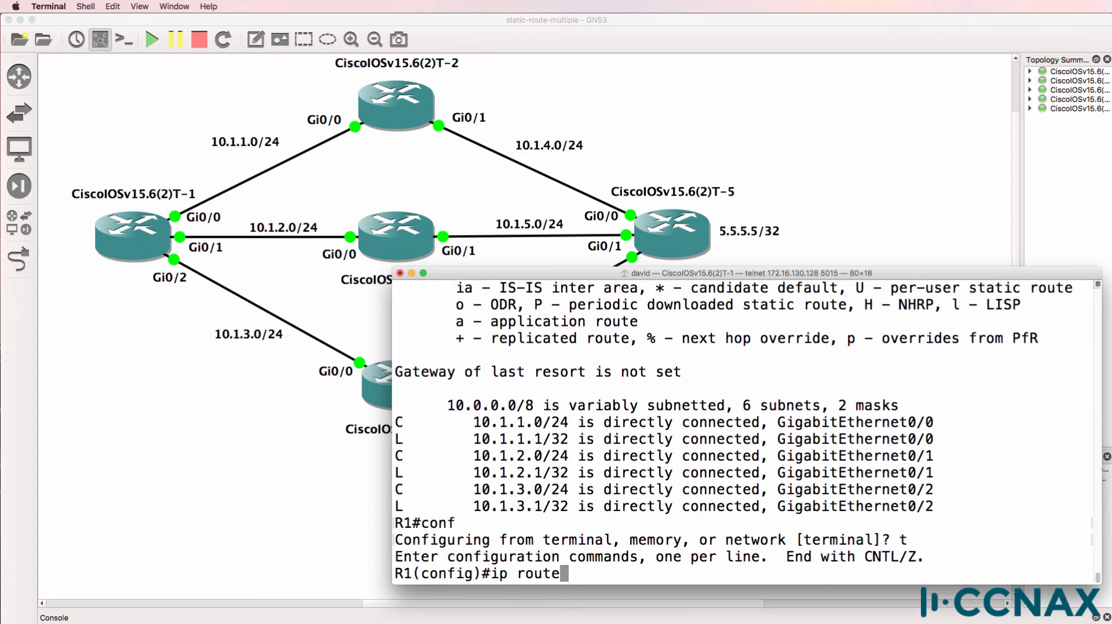
type("?")
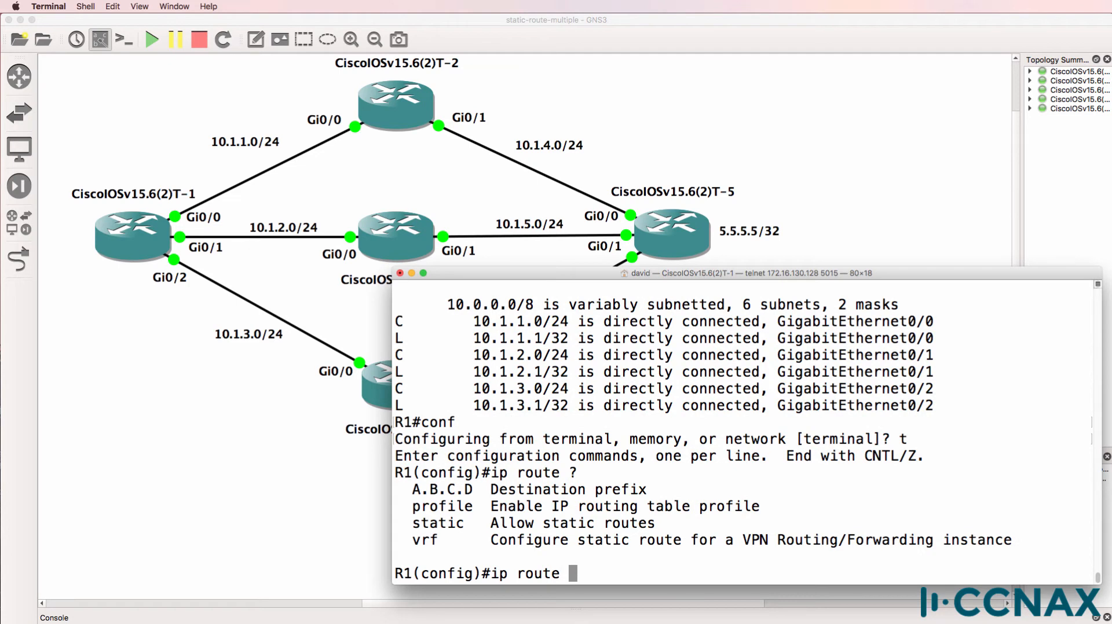
type("0.0.0.0 0.0.0.0 ?")
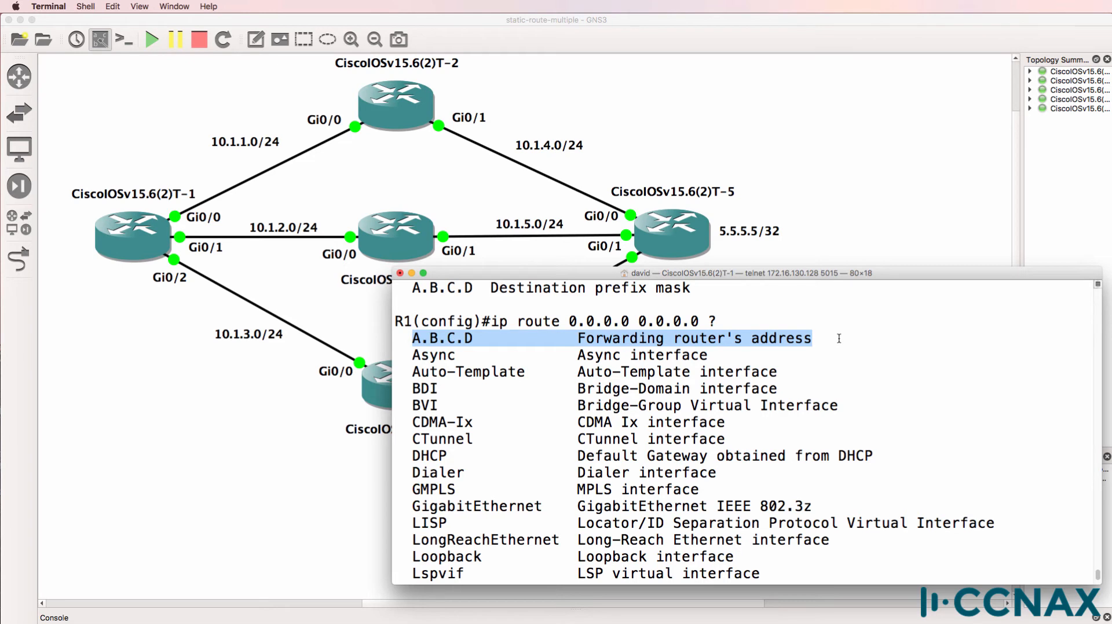
type("10.1.1.2")
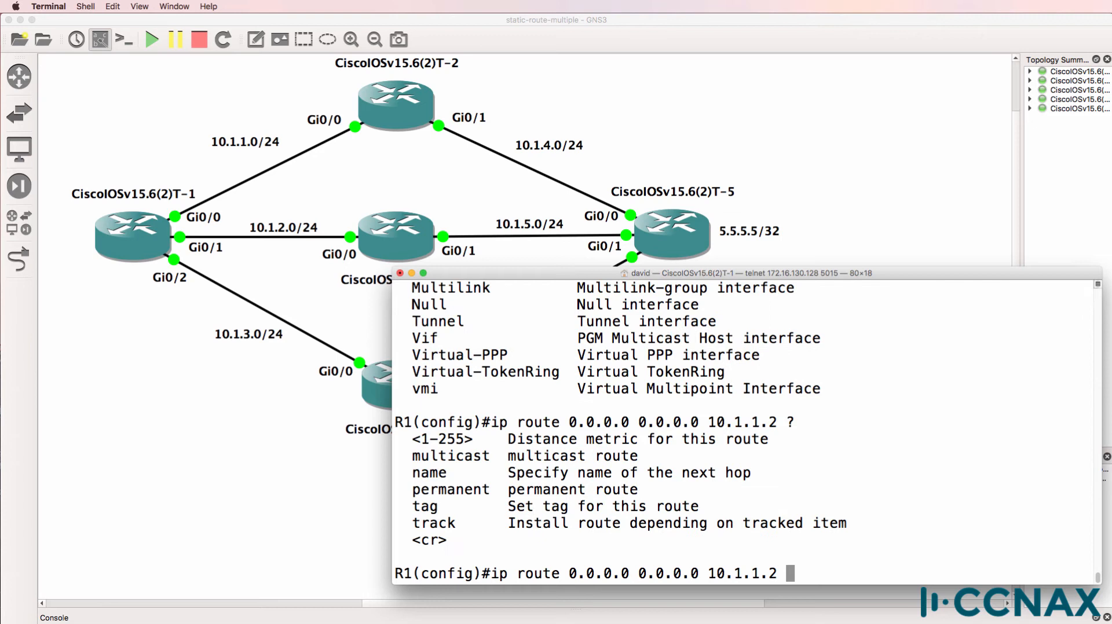
mouse_move(520, 388)
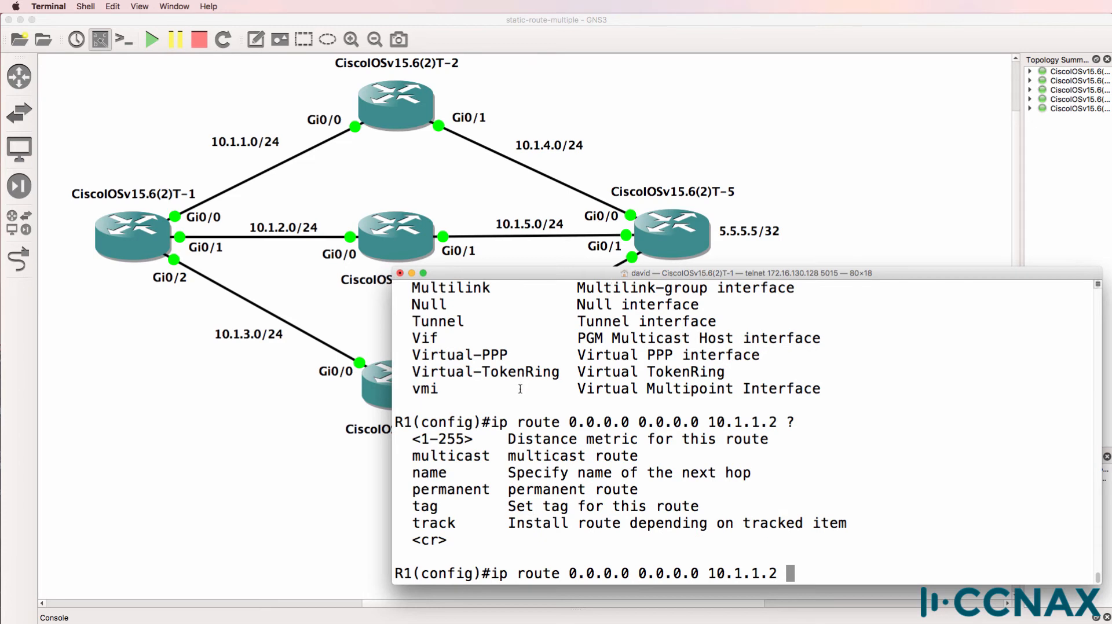
double_click(635, 438)
type("end")
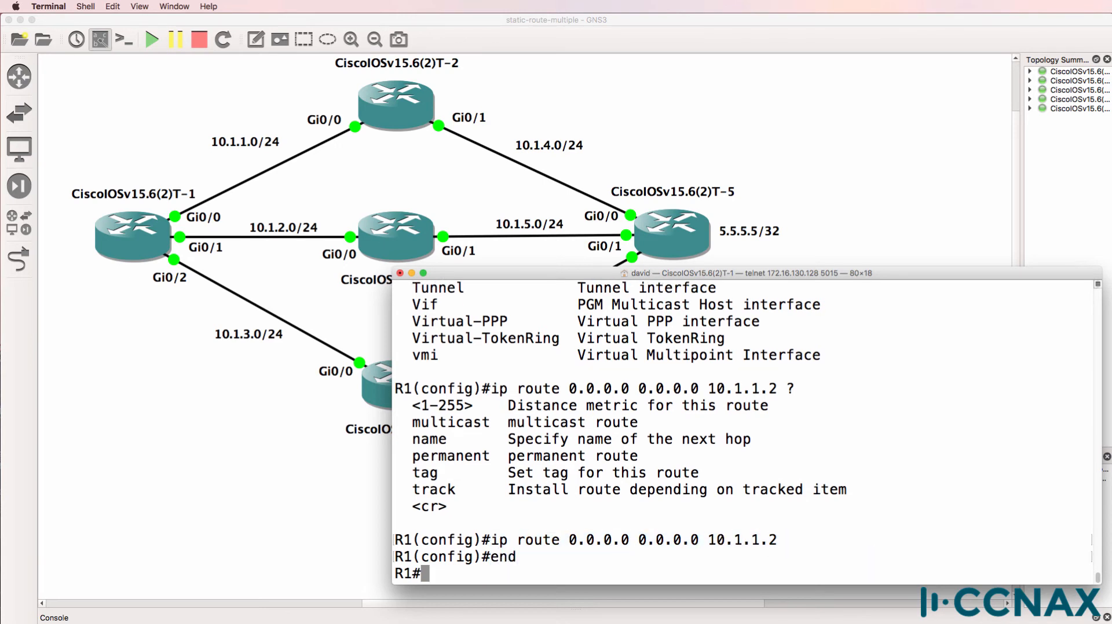
- Show R1's routing table, highlighting S* 0.0.0.0/0 [1/0] via 10.1.1.2 as gateway of last resort
type("show ip route")
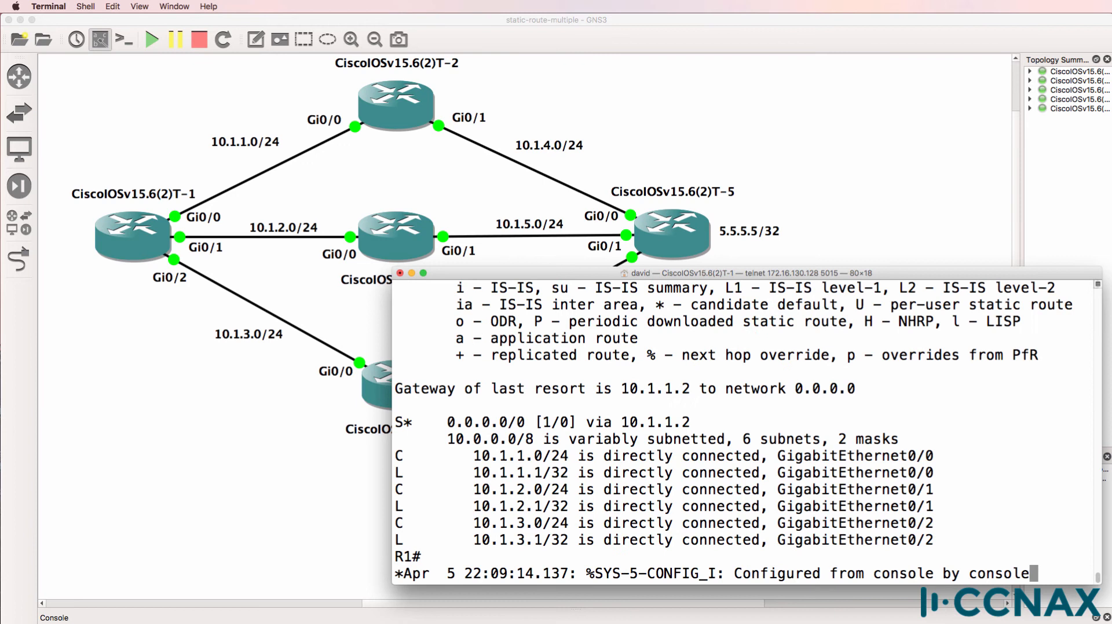
mouse_move(477, 389)
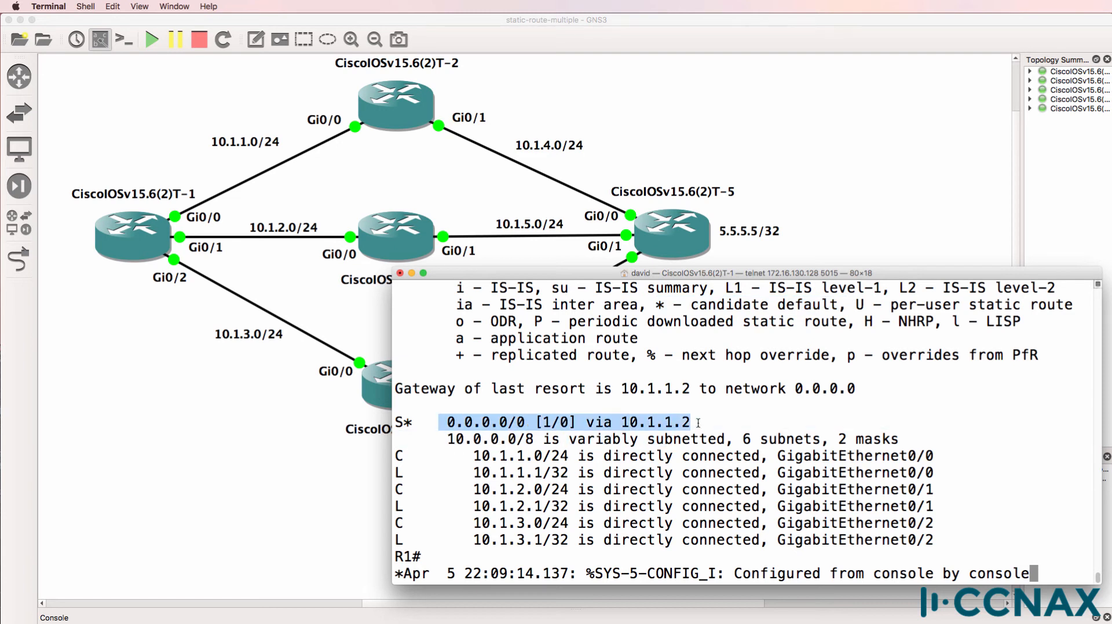
left_click(561, 423)
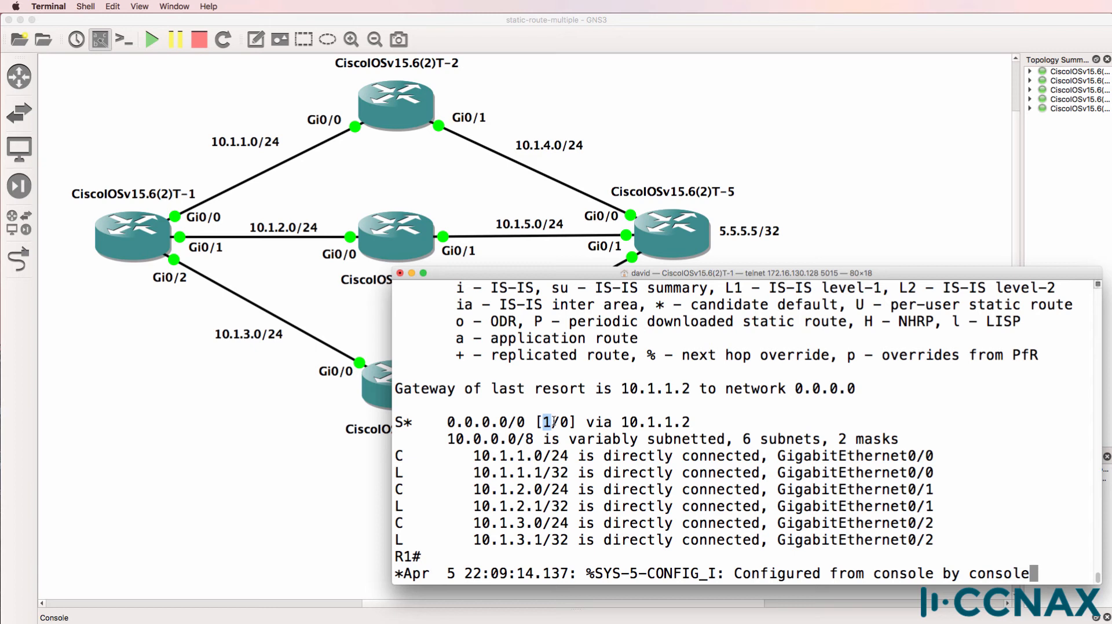
type("ping 5.")
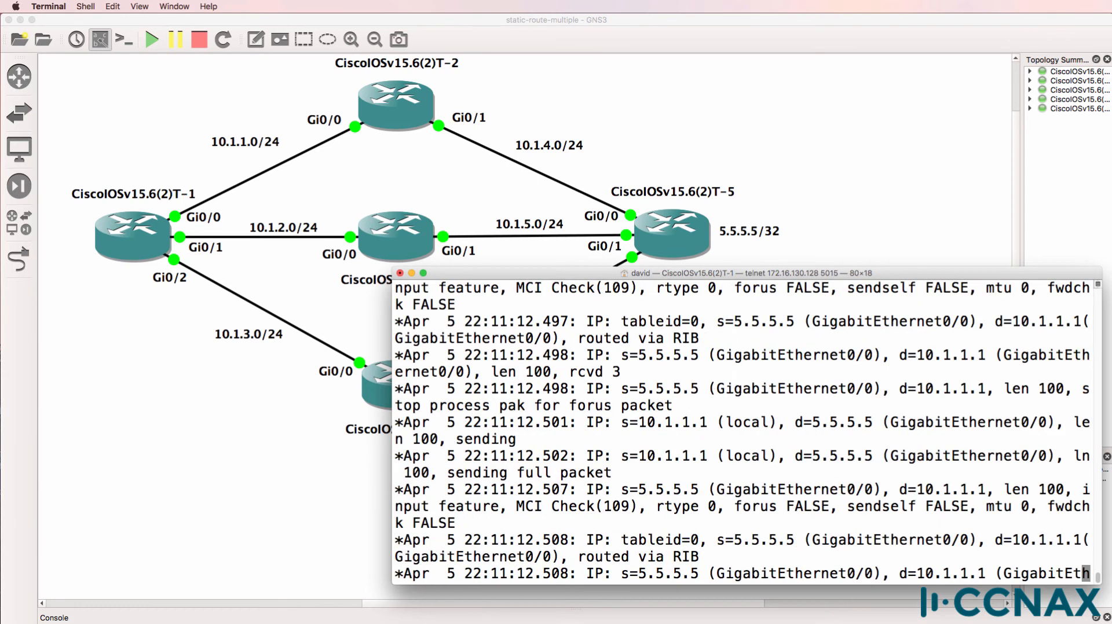
- Turn off all debugging and ping 5.5.5.5 successfully
type("un all")
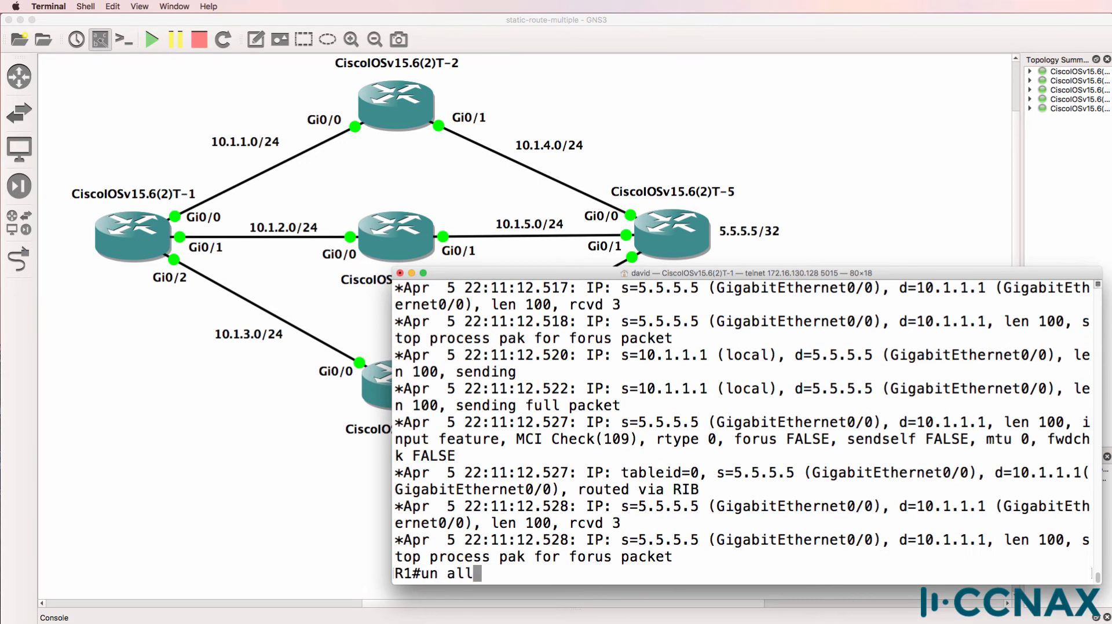
type("ping 5.5.5.5")
type("sh")
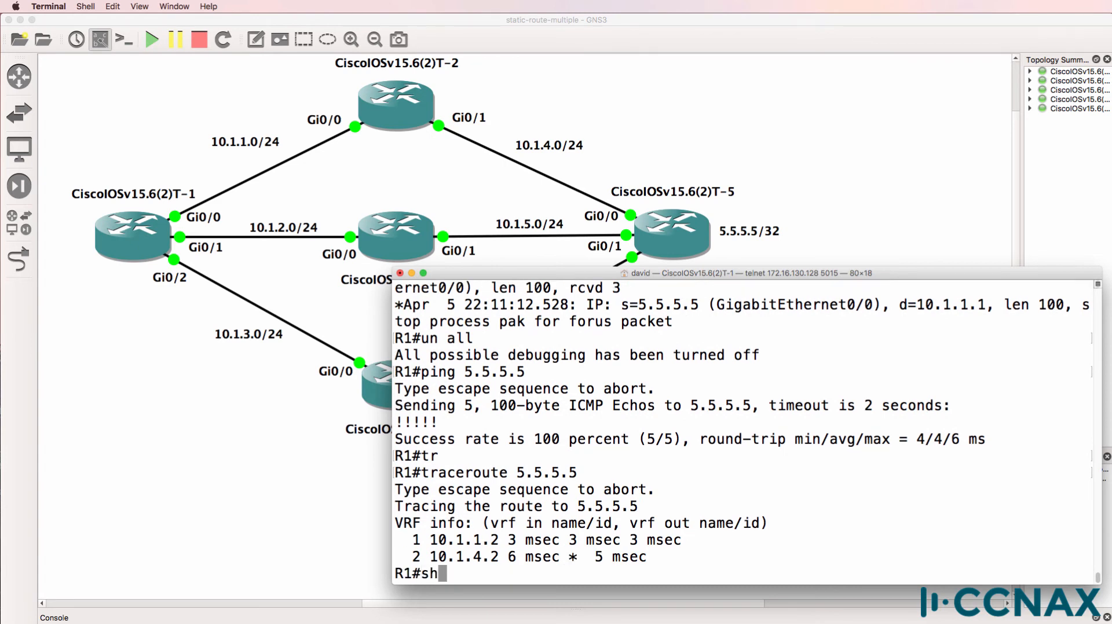
key("Return")
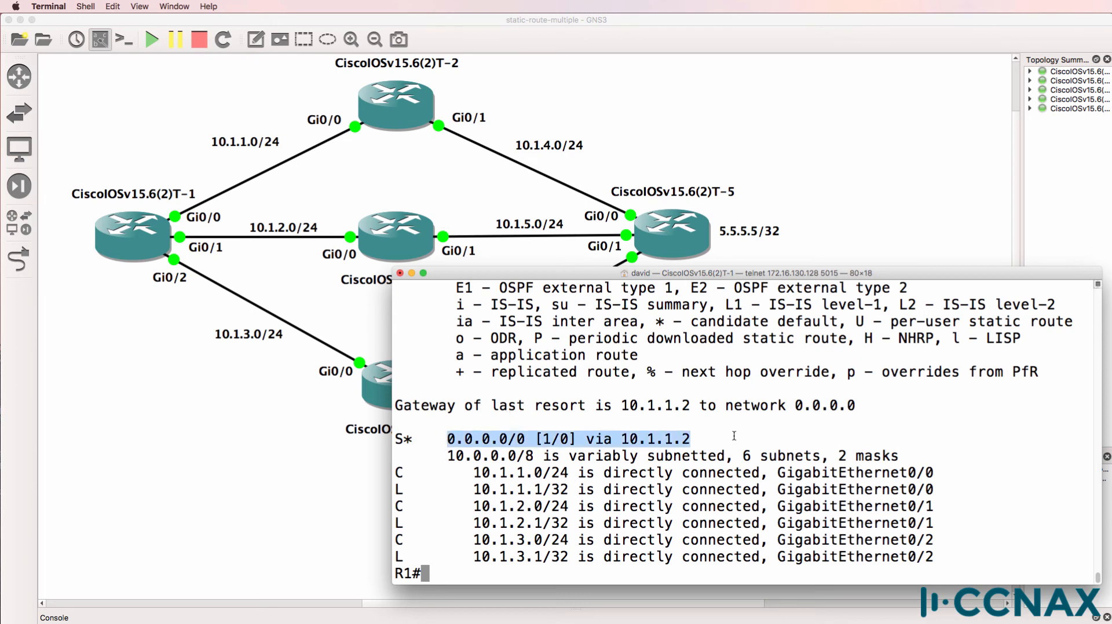
type("conf t")
type("end")
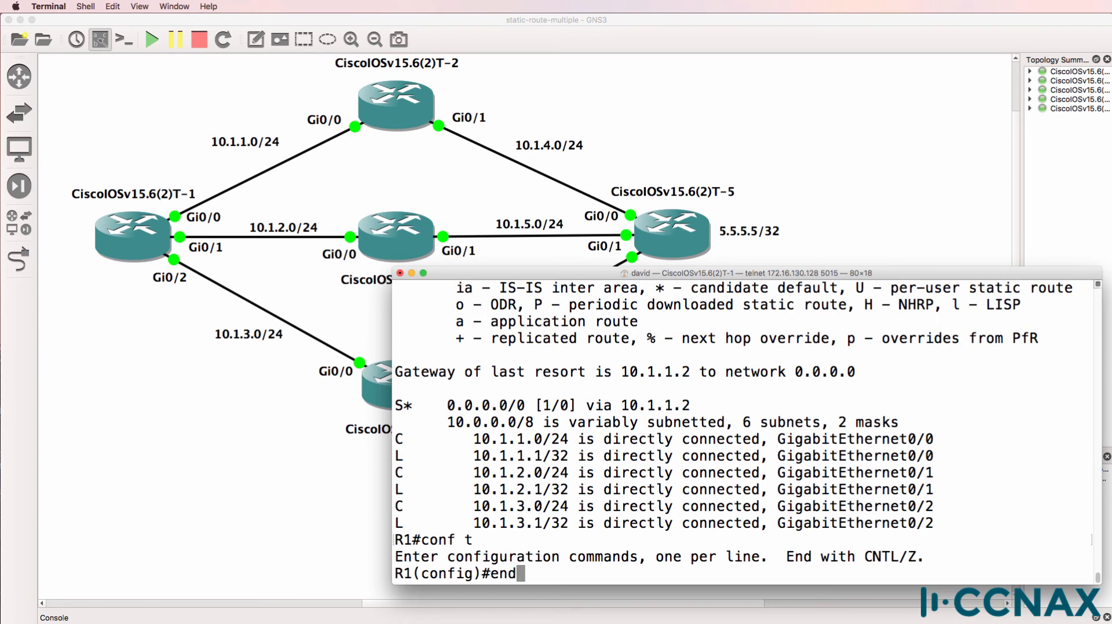
- Add ip route 0.0.0.0 0.0.0.0 10.1.2.2, removing the stray trailing dot
type("ip route 0.0.0.0 0.0.0.0 10.1.2.2.")
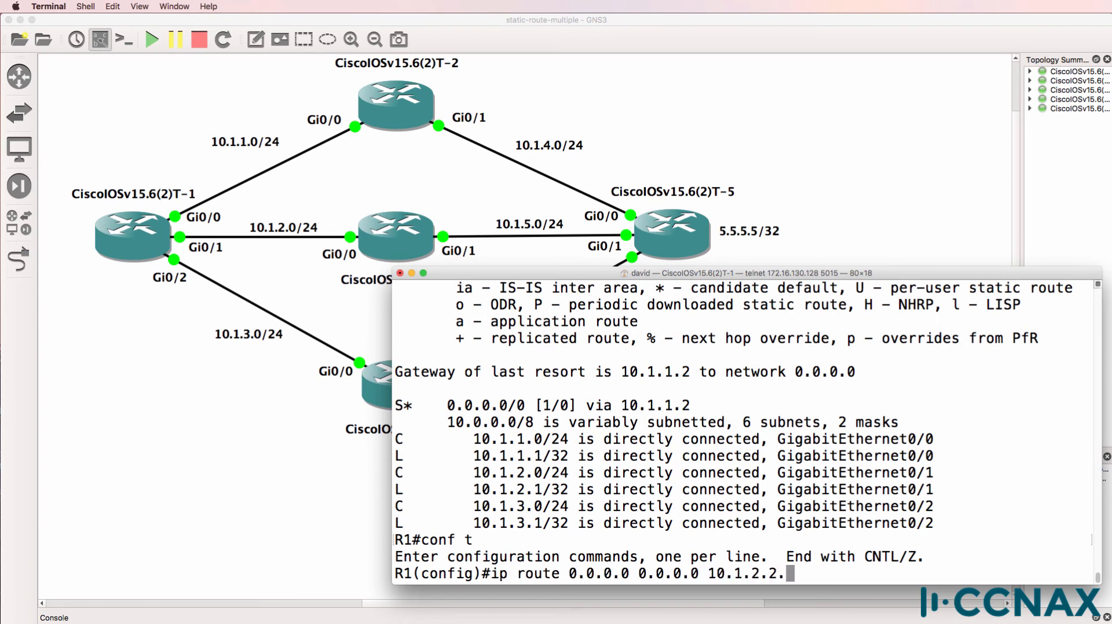
key("backspace")
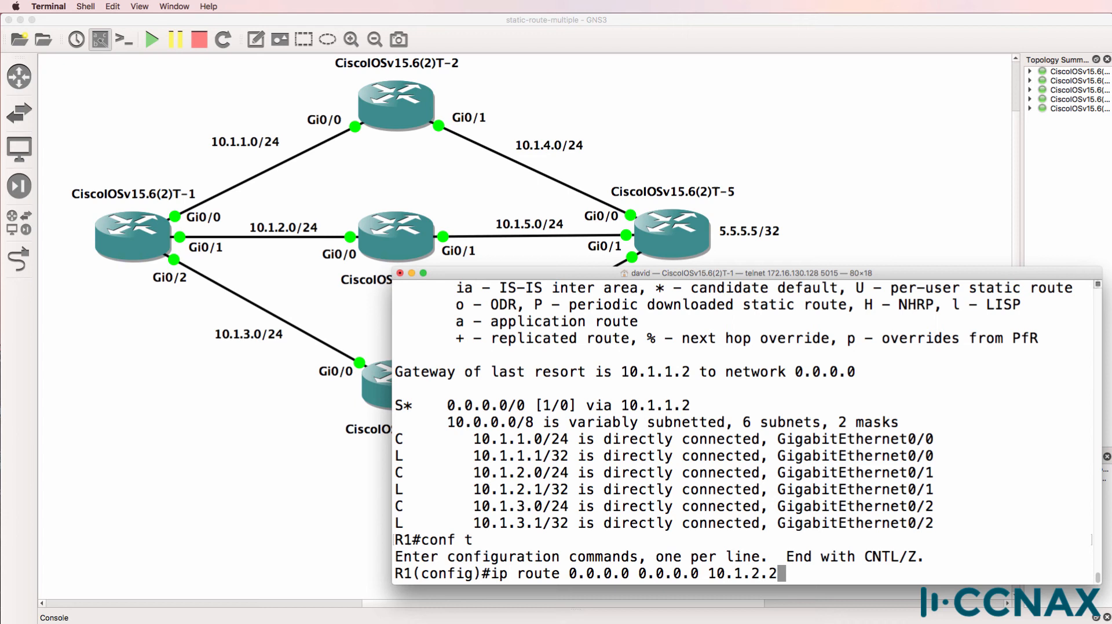
key("Return")
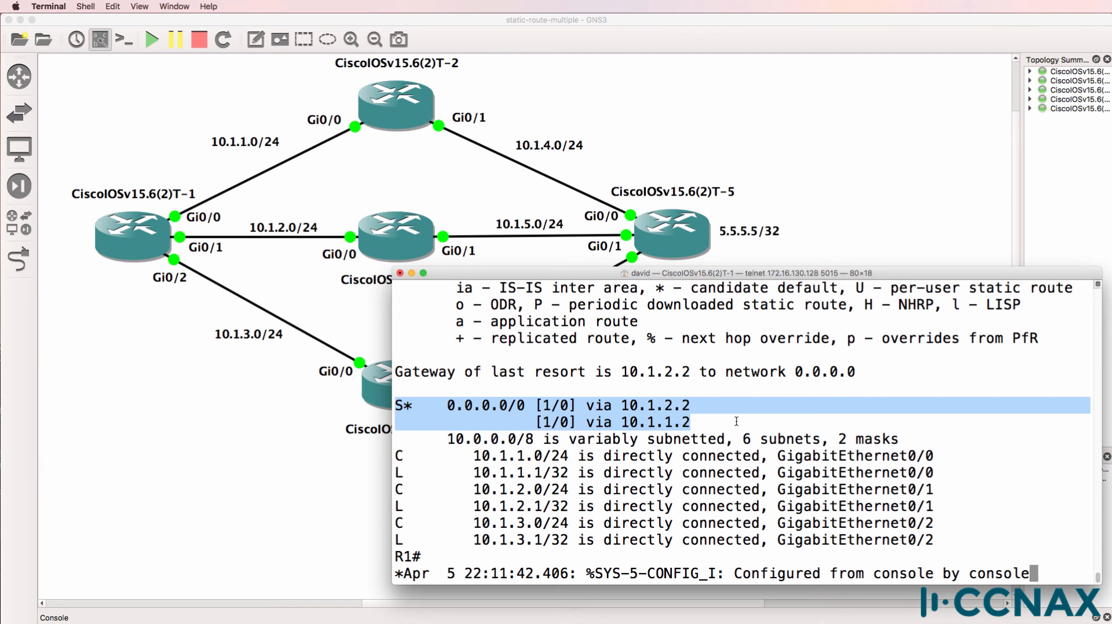
- Ping and traceroute 5.5.5.5, then highlight both default-route next hops in the routing table
type("ping 5.5.5.5")
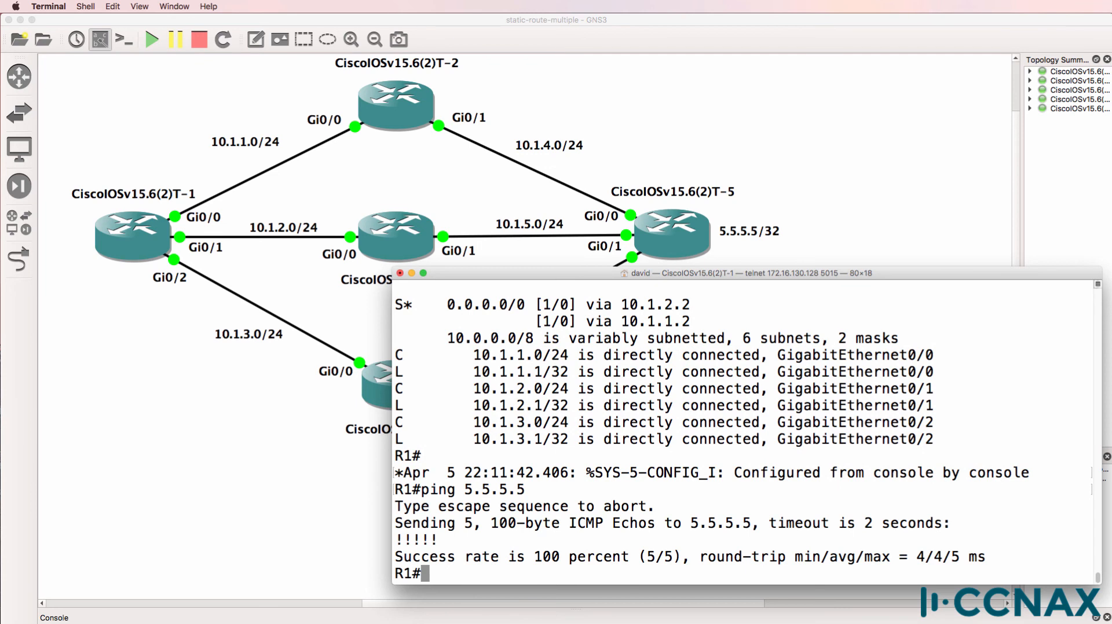
type("traceroute 5.5.5.5")
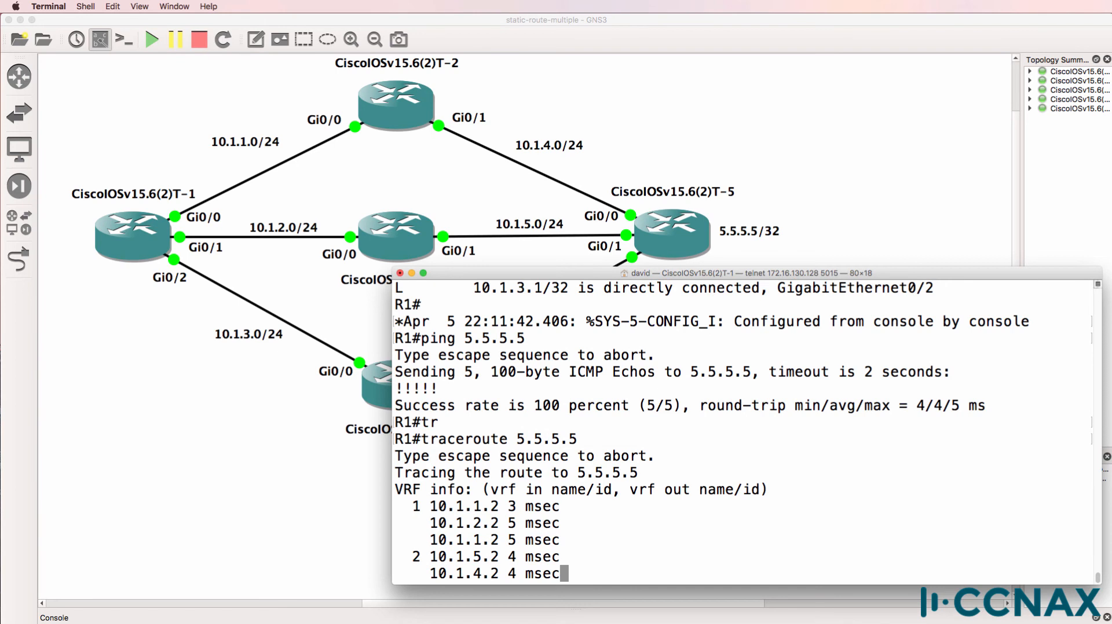
type("sh ip route")
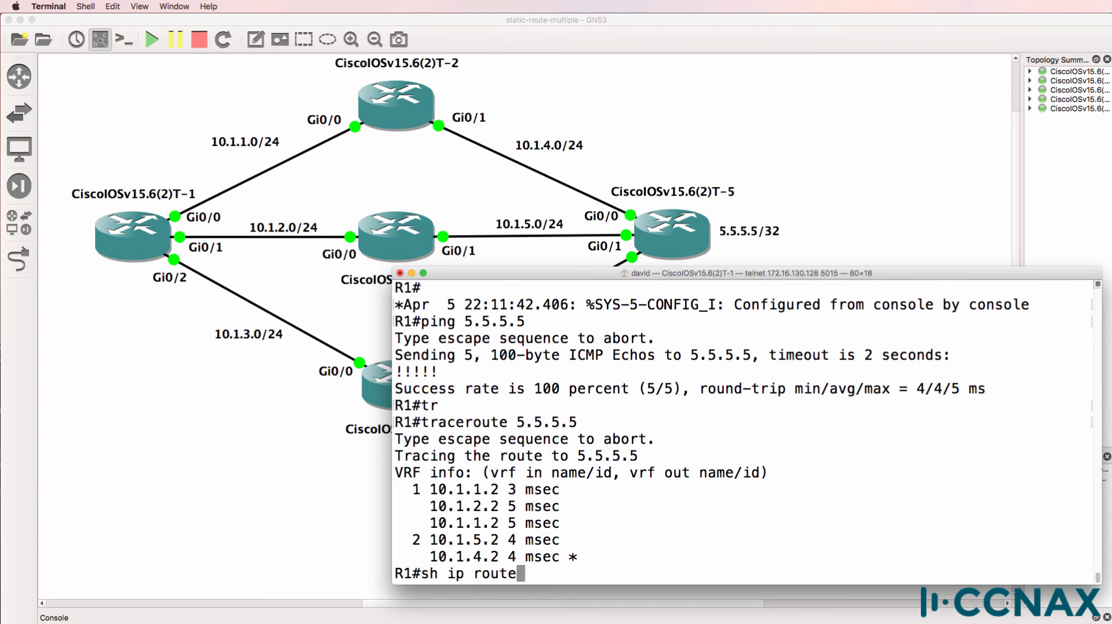
key("Return")
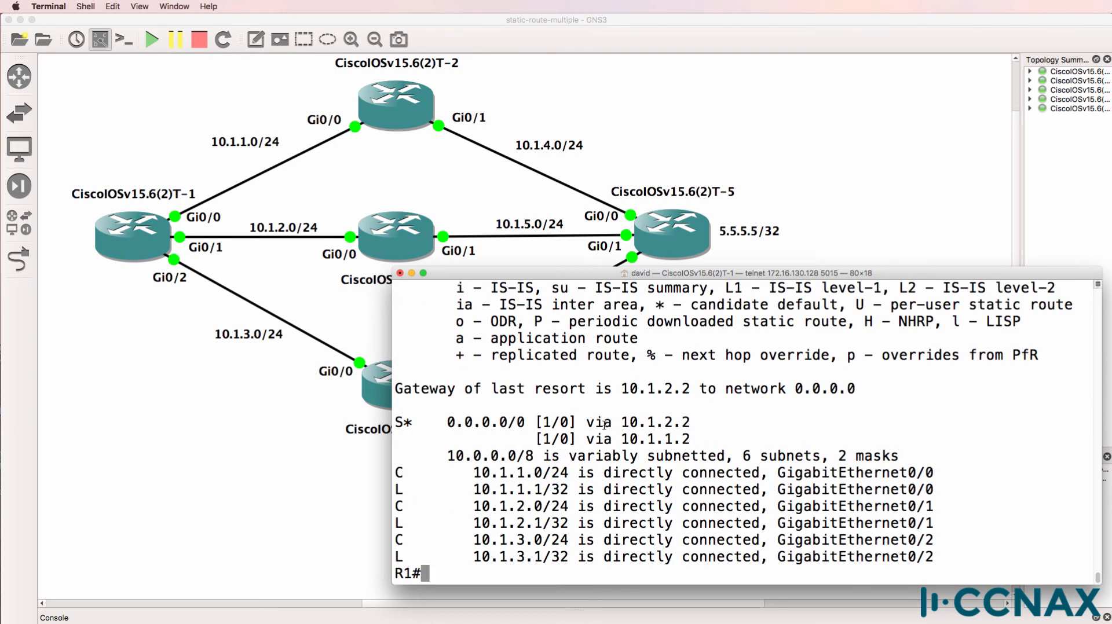
double_click(655, 422)
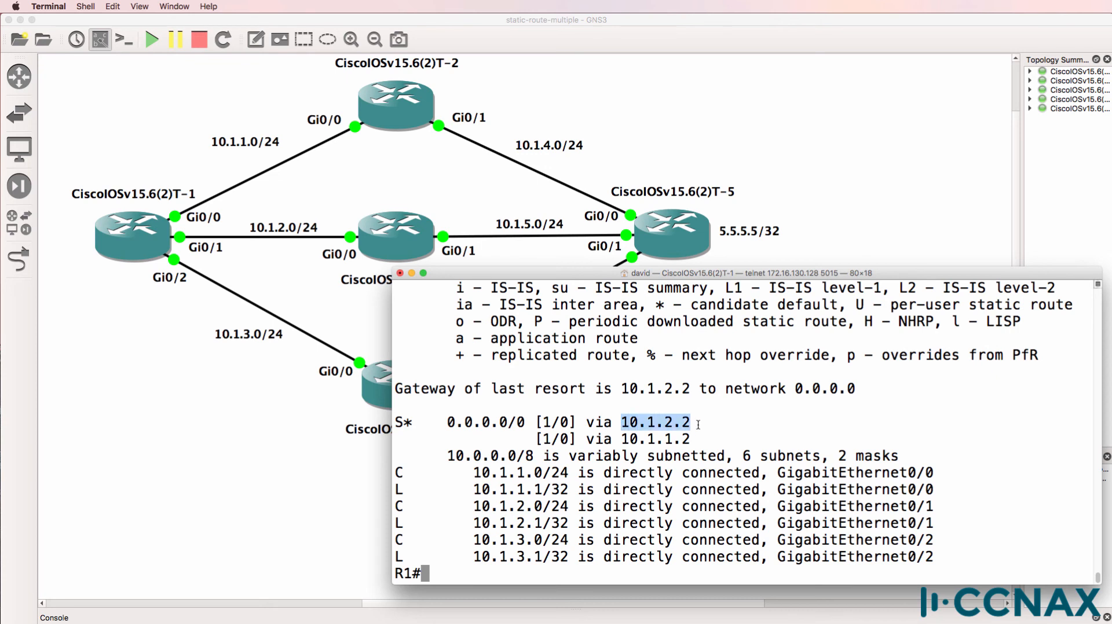
double_click(654, 439)
type("traceroute 5.5.5.5")
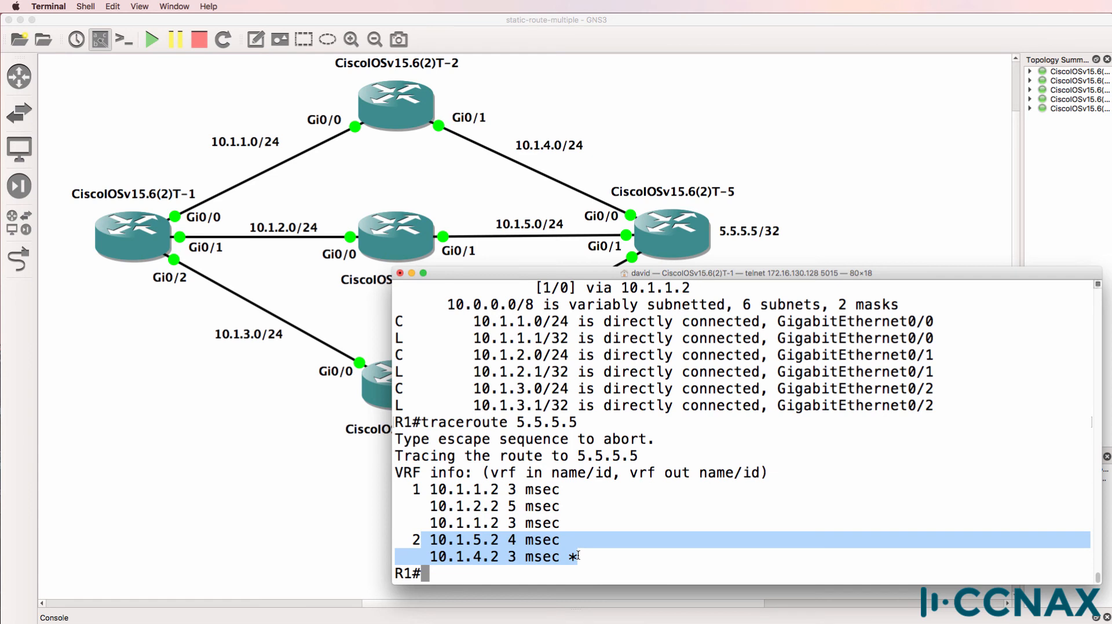
mouse_move(278, 168)
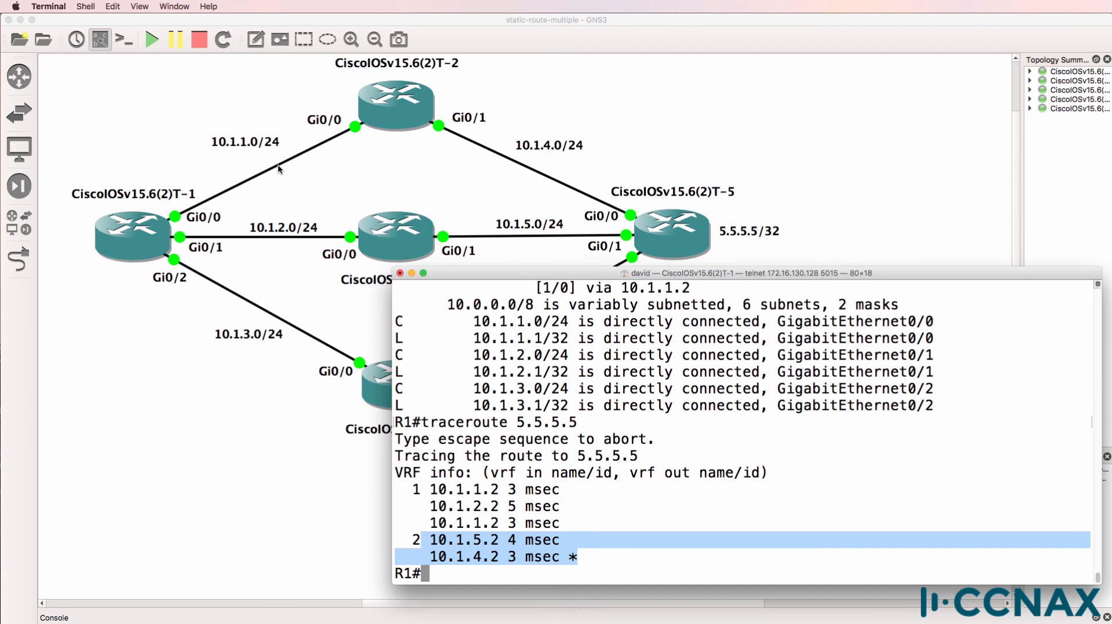
mouse_move(238, 241)
type("traceroute")
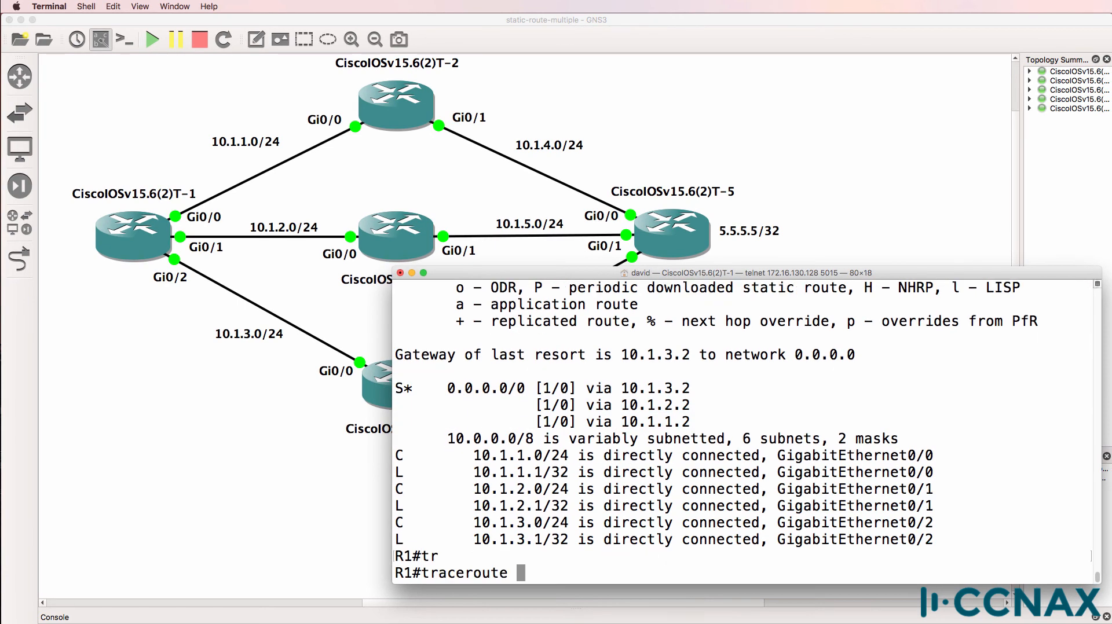
- Traceroute 5.5.5.5 and display the routing table with three equal-cost default next hops
type("5.5.5.5")
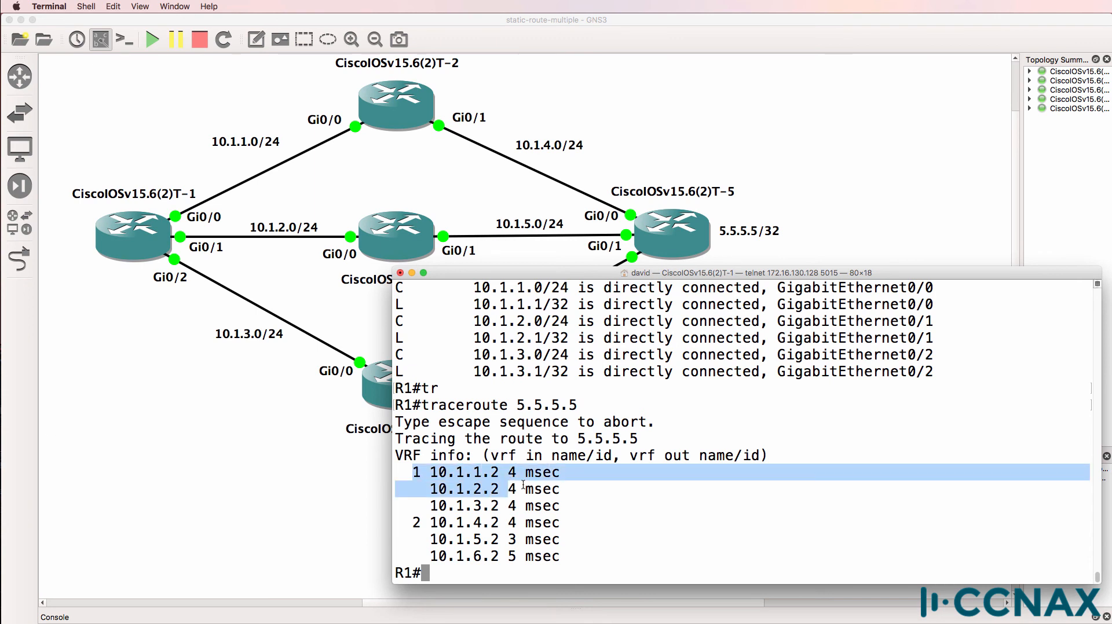
type("sh ip rout")
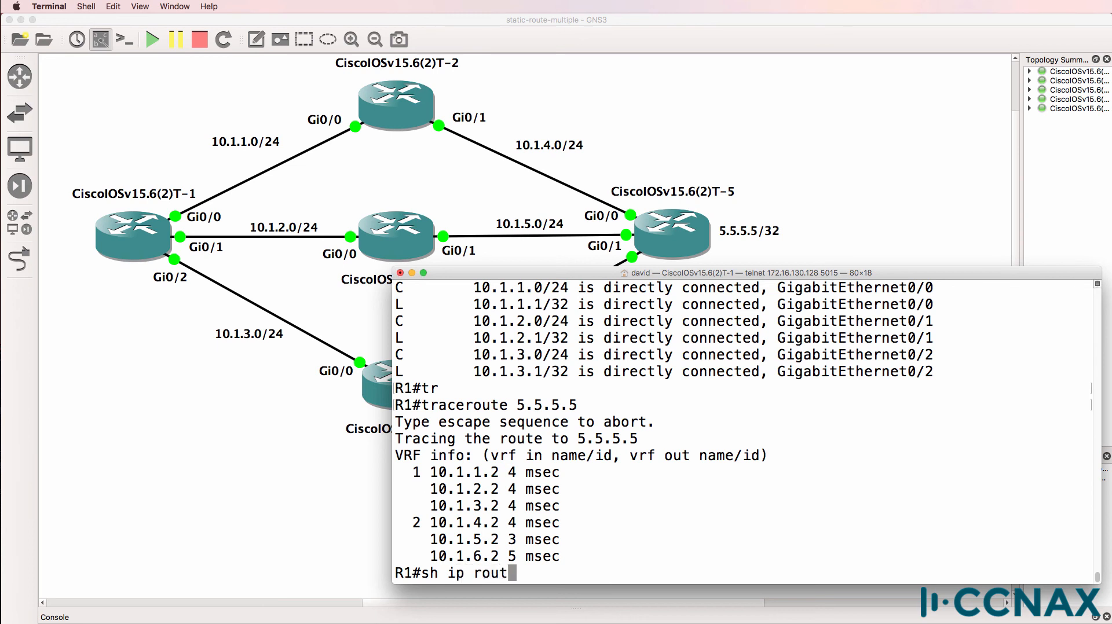
key("Return")
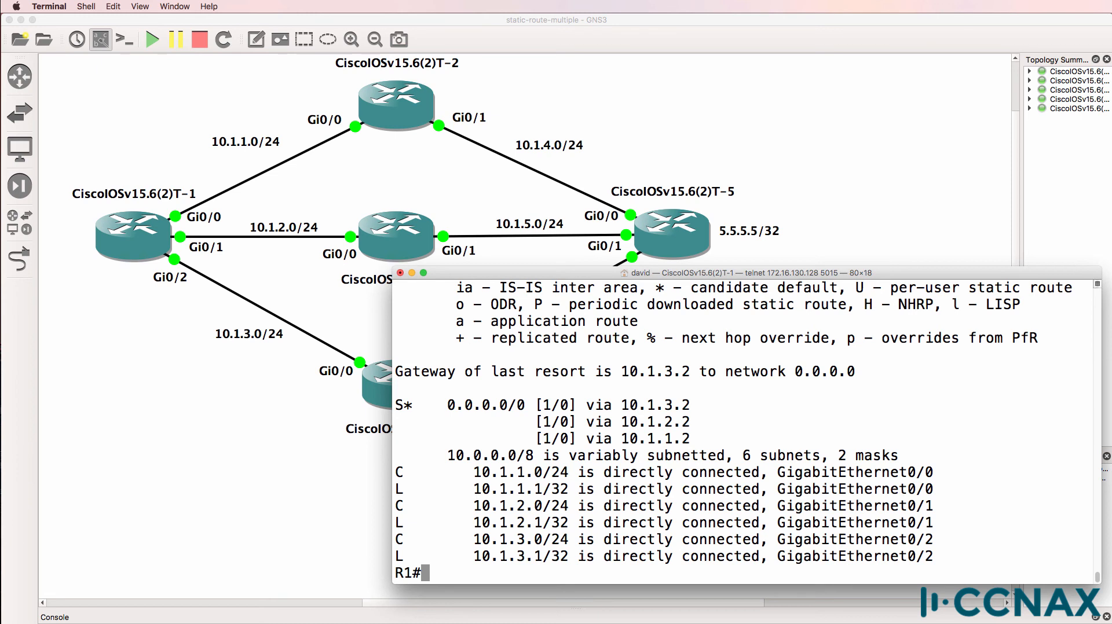
type("conf t")
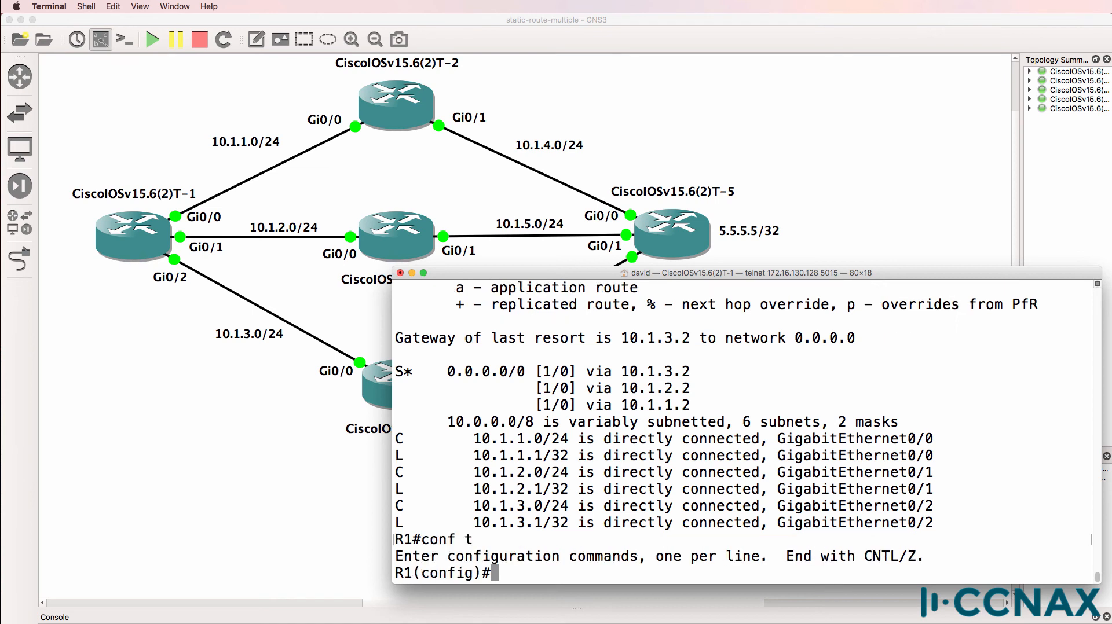
- List the static routes with do sh run | i route and delete each using no
type("do sh r")
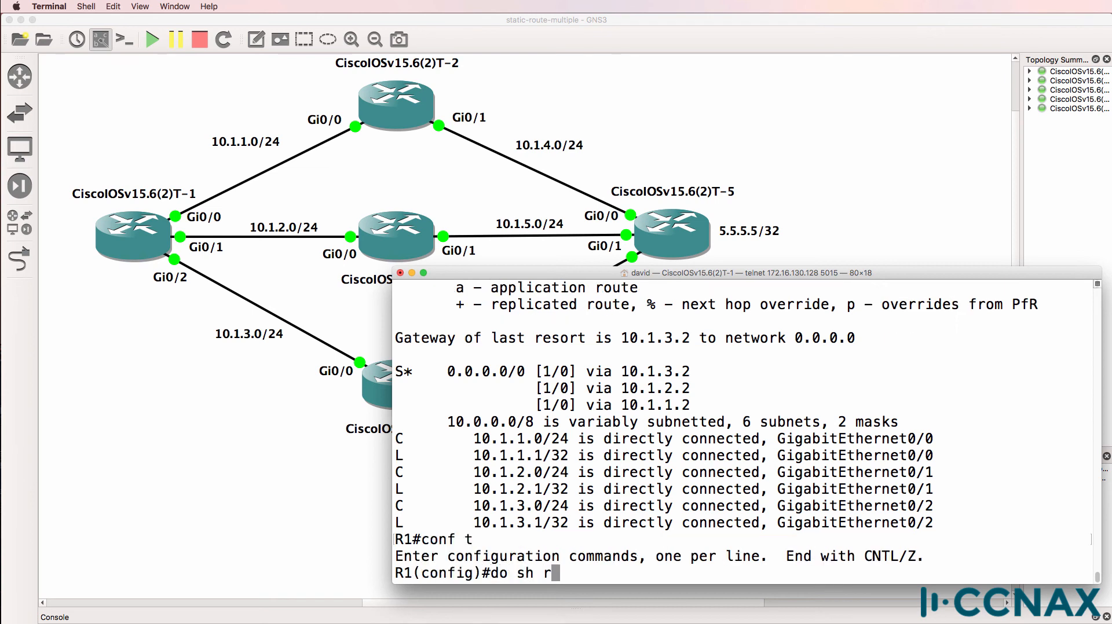
type("un | i")
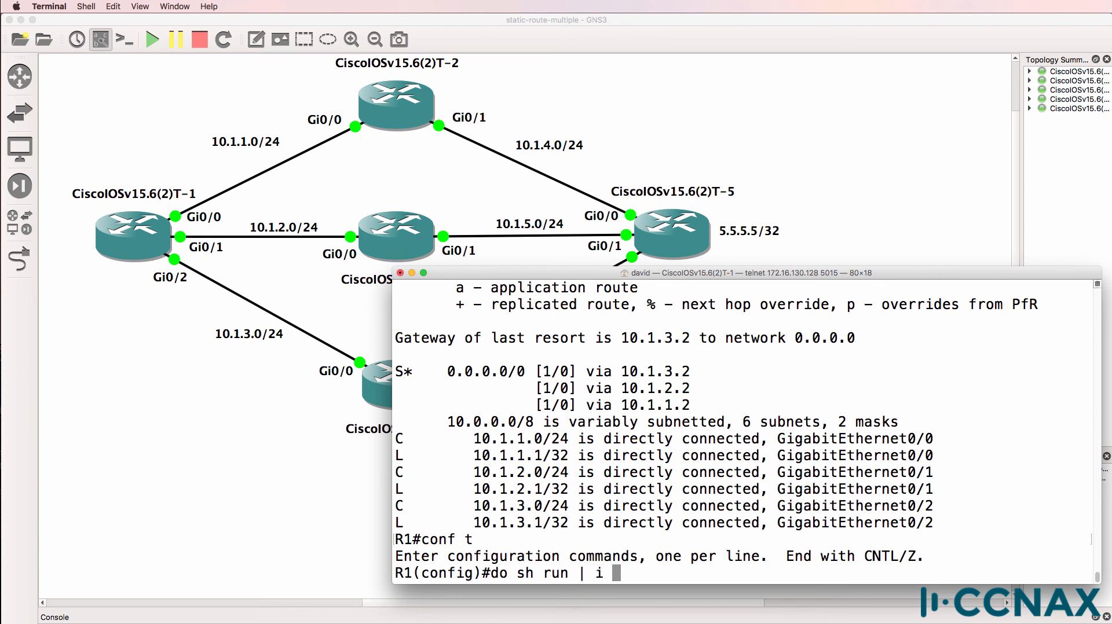
type("route")
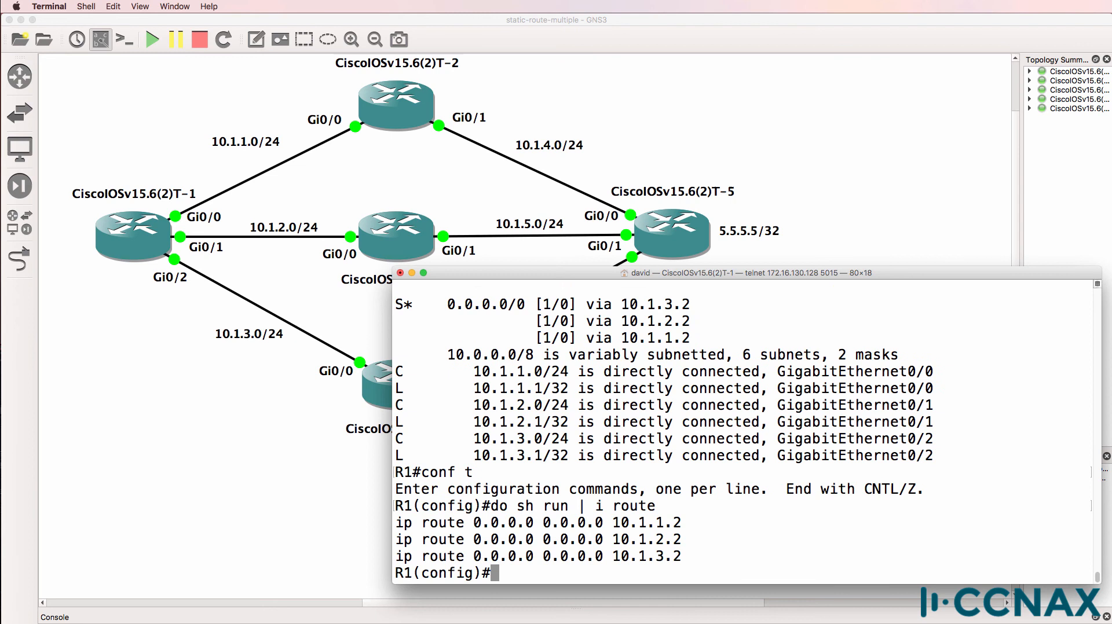
type("no")
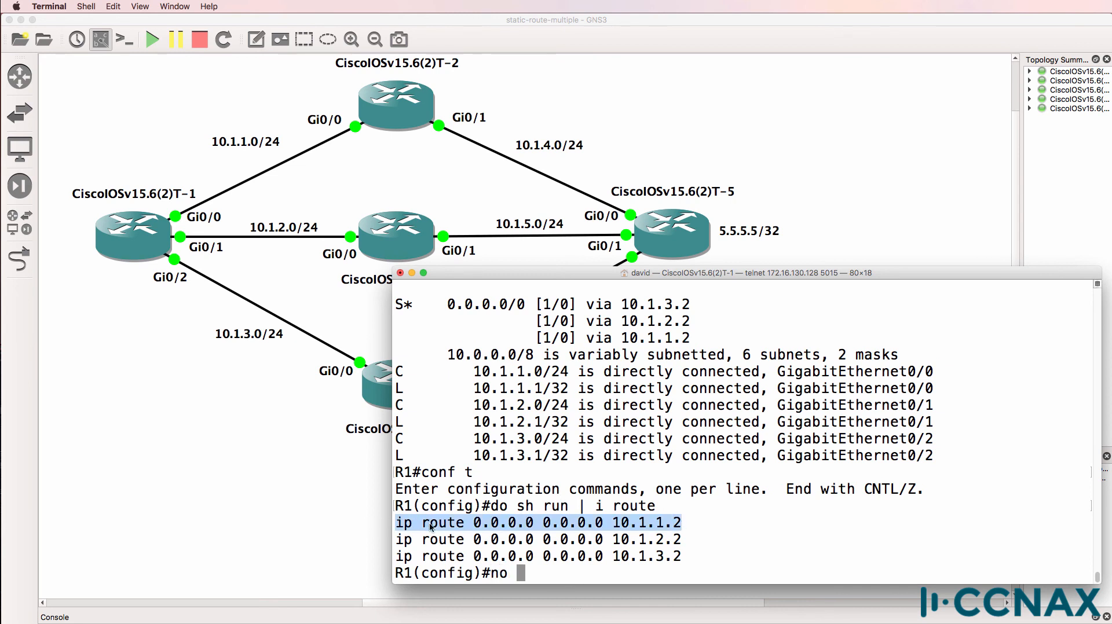
right_click(539, 523)
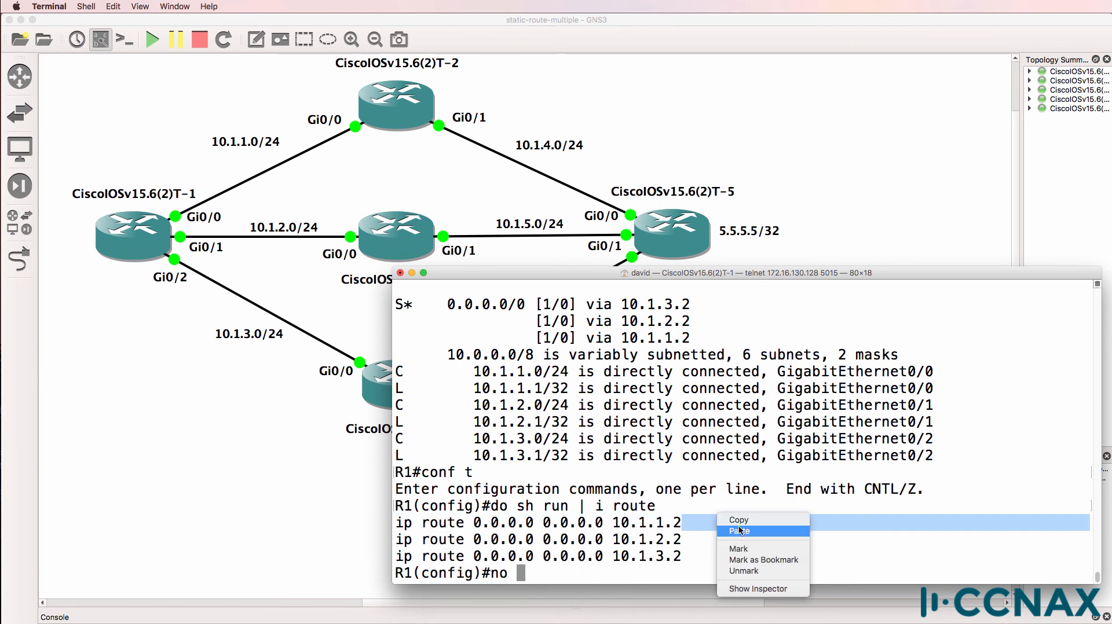
left_click(739, 531)
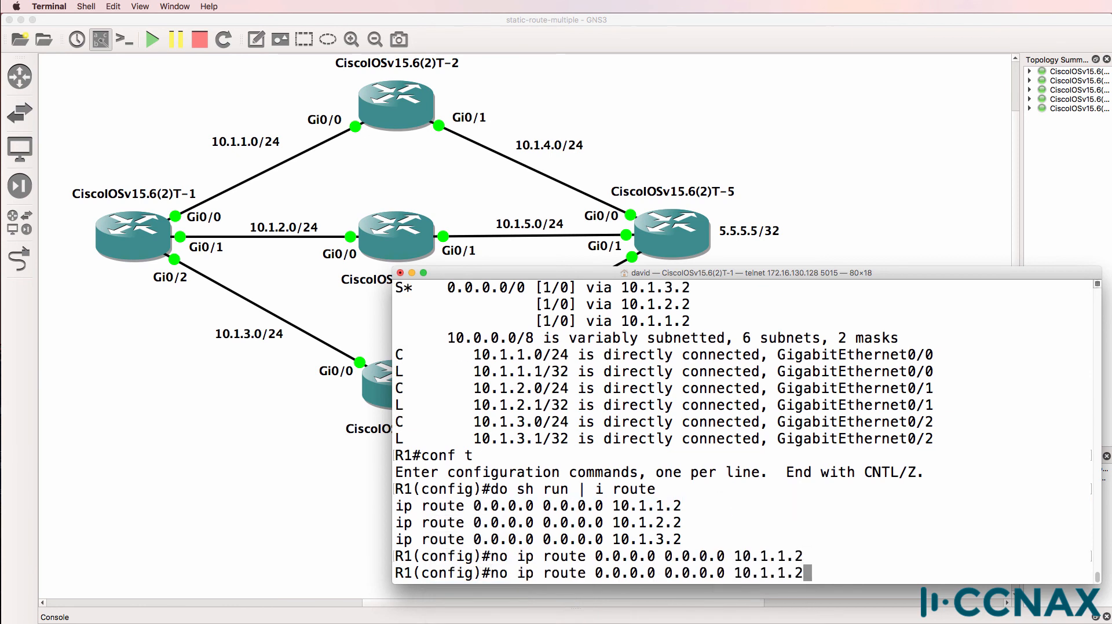
type("2")
type("d")
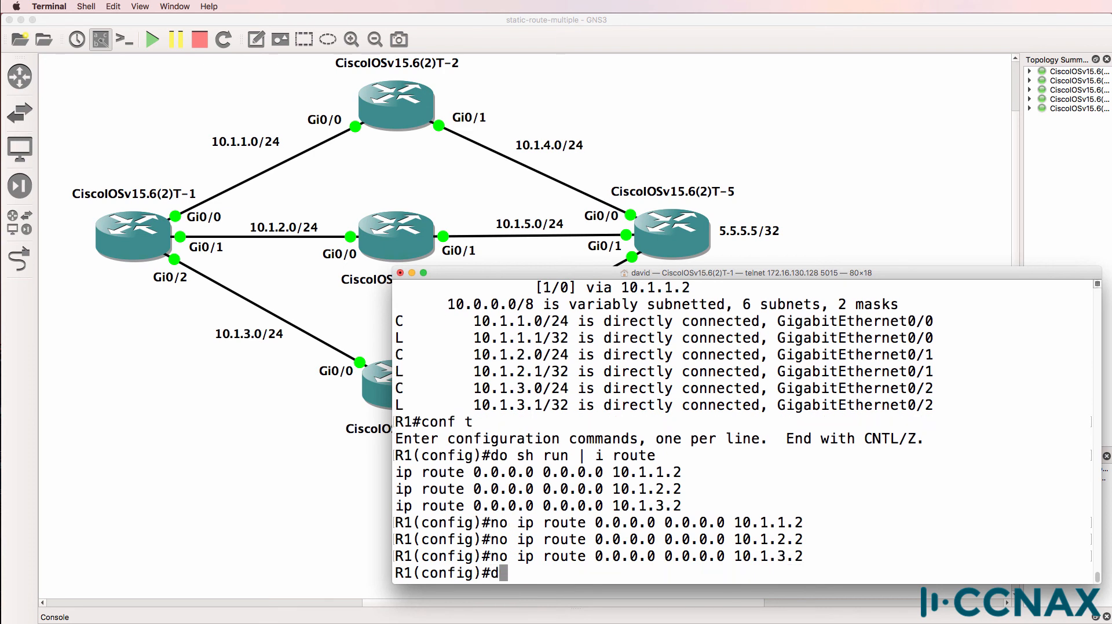
type("o")
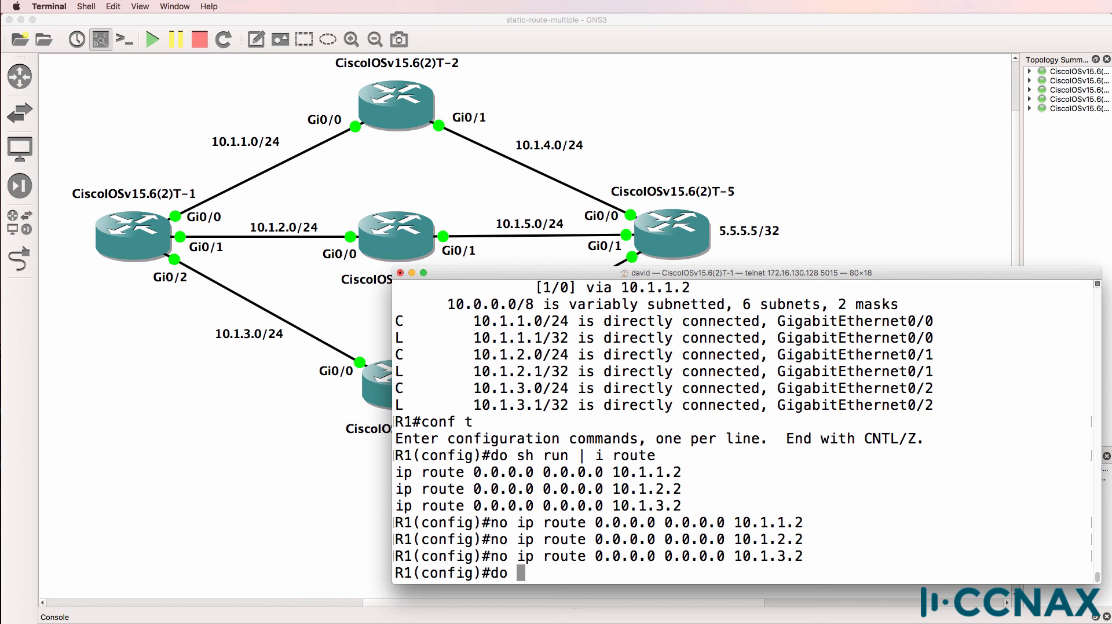
- Show the routing table with no gateway of last resort, then enter do ping 5.5.5.5
type("sh ip")
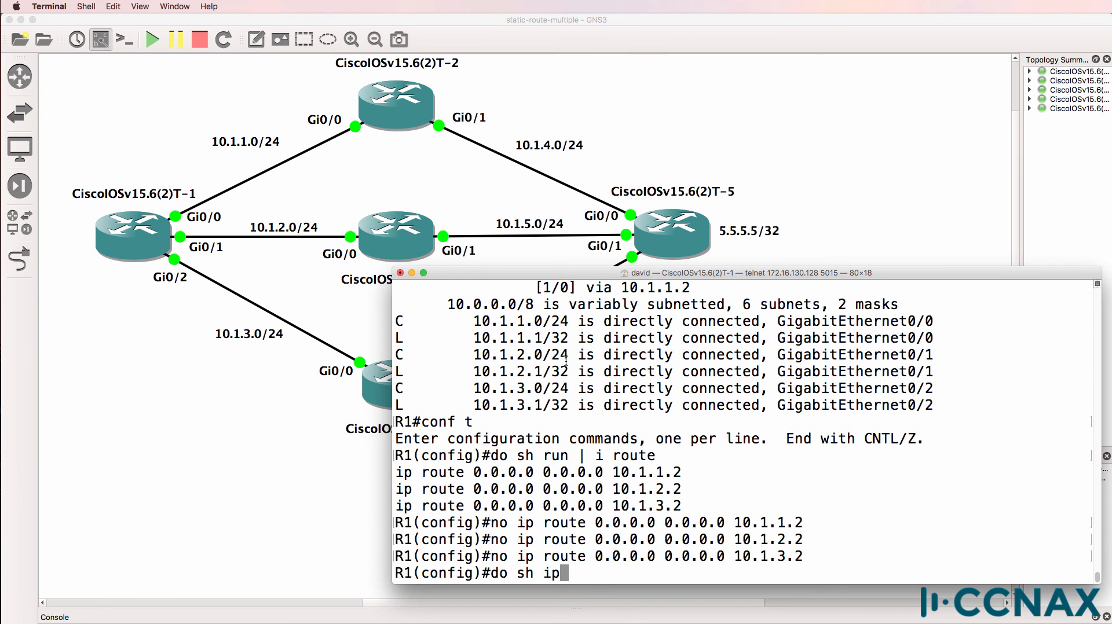
type("route")
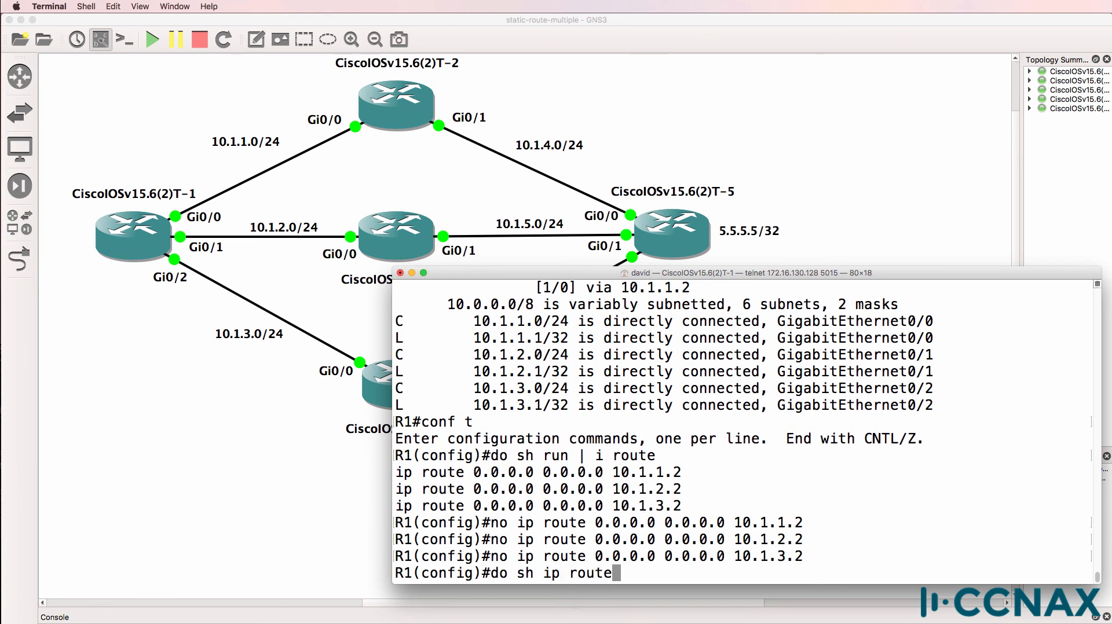
key("Return")
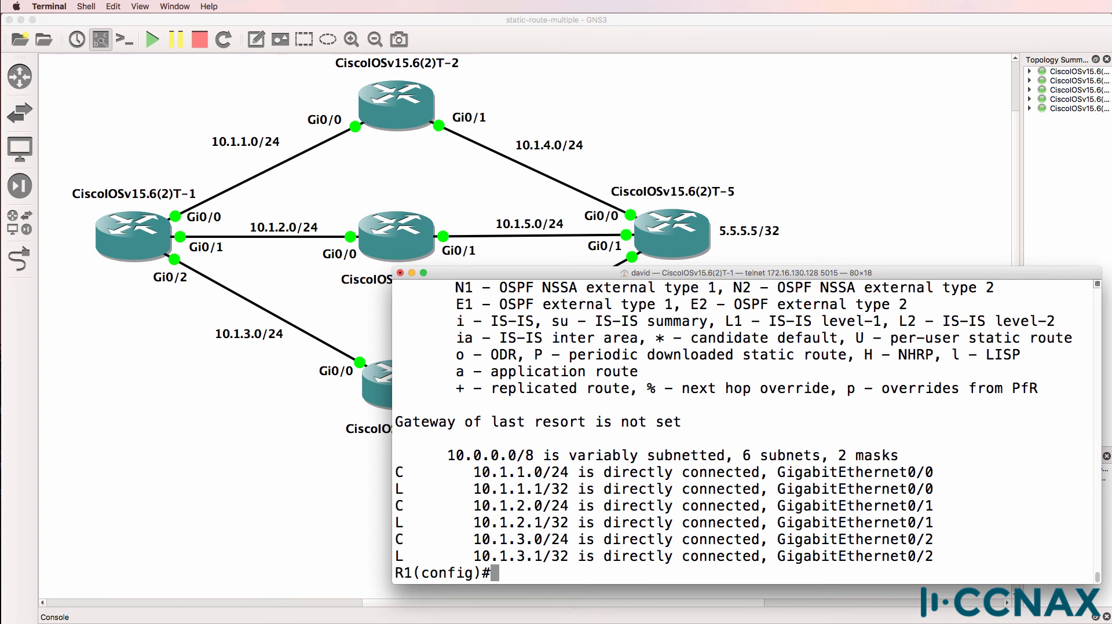
type("do p")
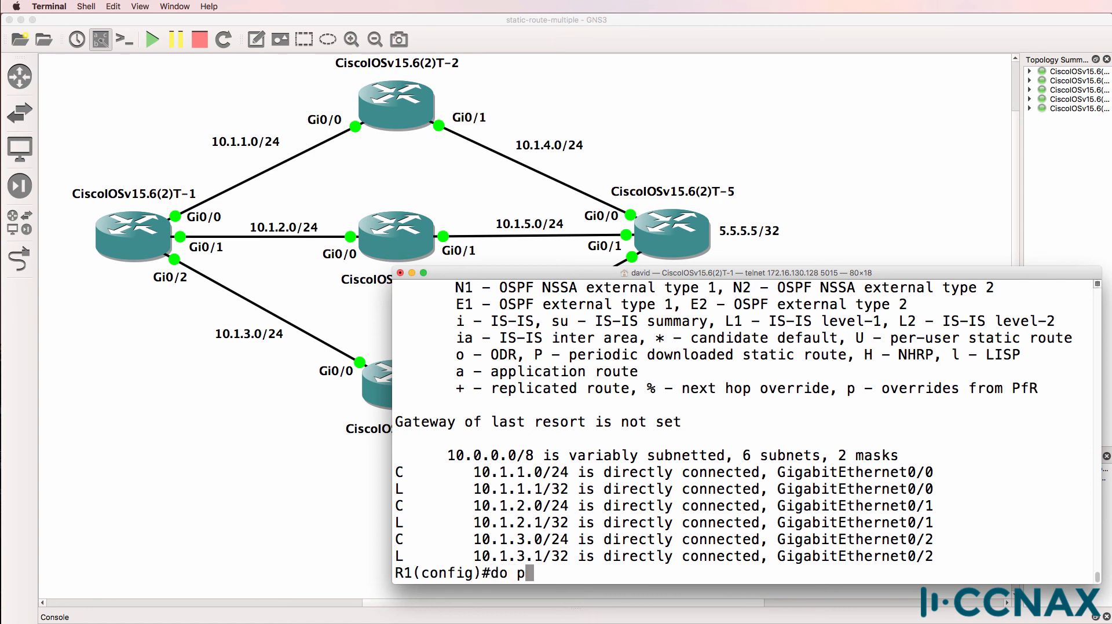
type("ing 5.5.5.5")
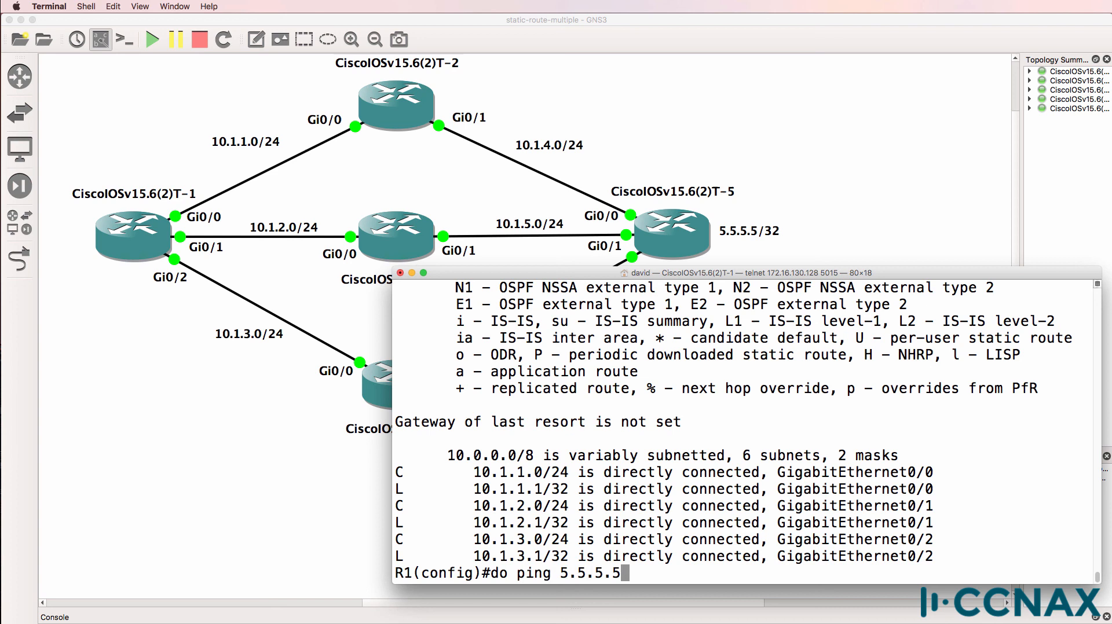